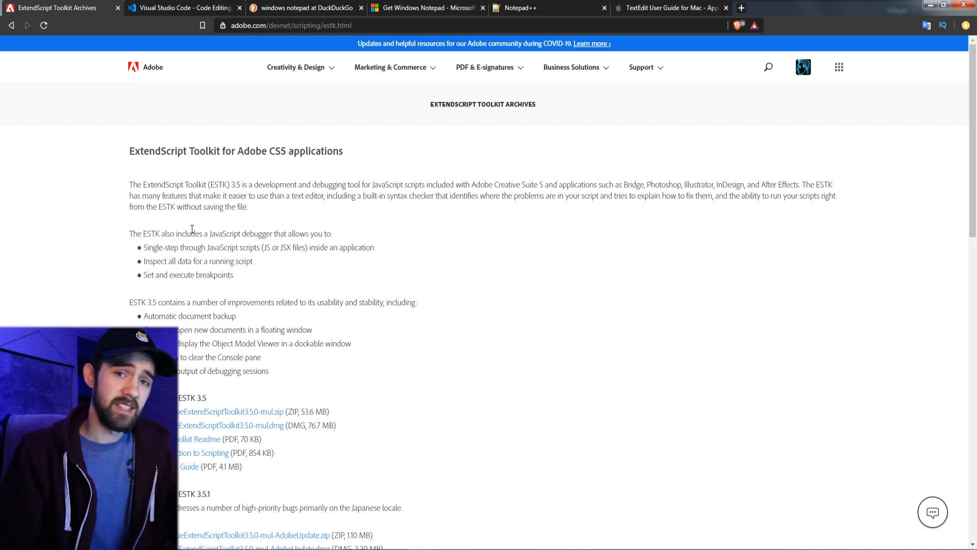
mouse_move(227, 223)
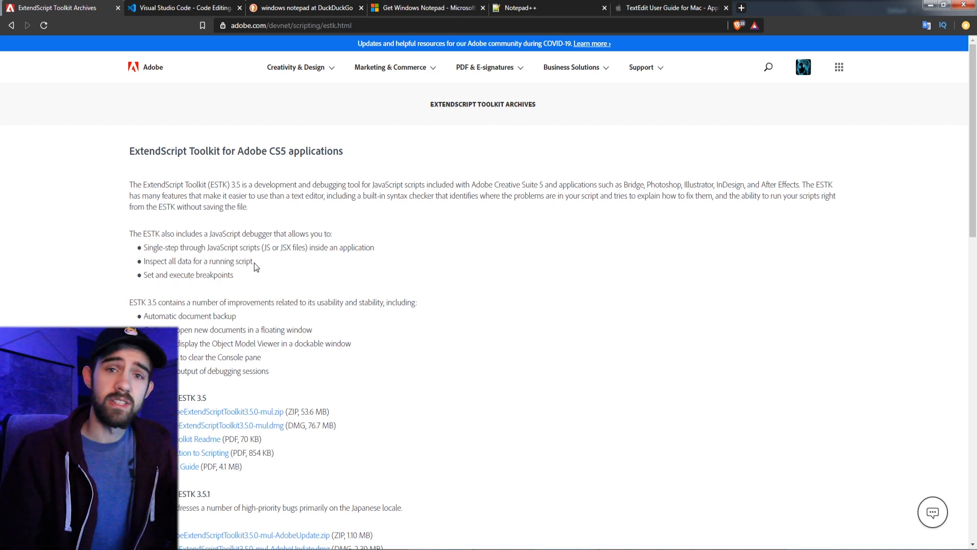
mouse_move(250, 282)
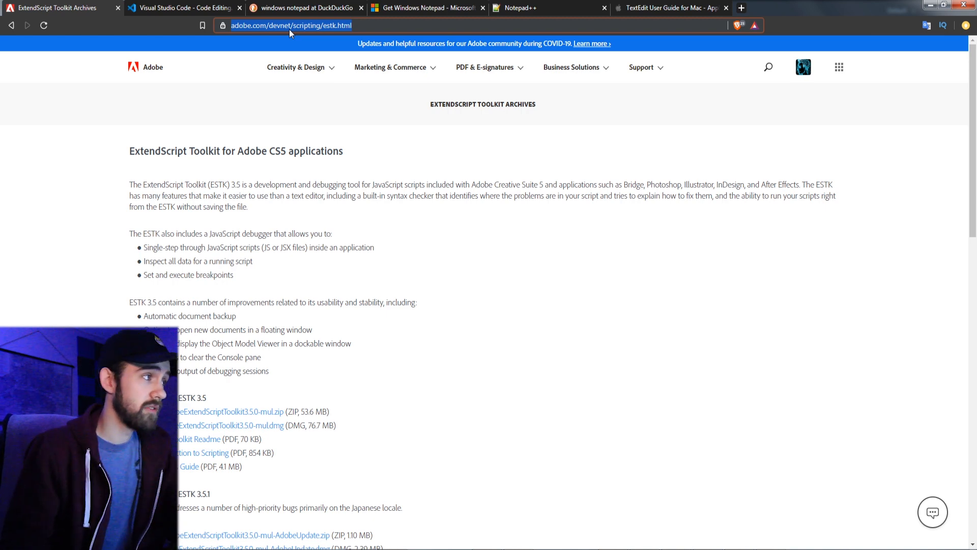
Review the open script and bring up the list of target Adobe applications
scroll("down", 3)
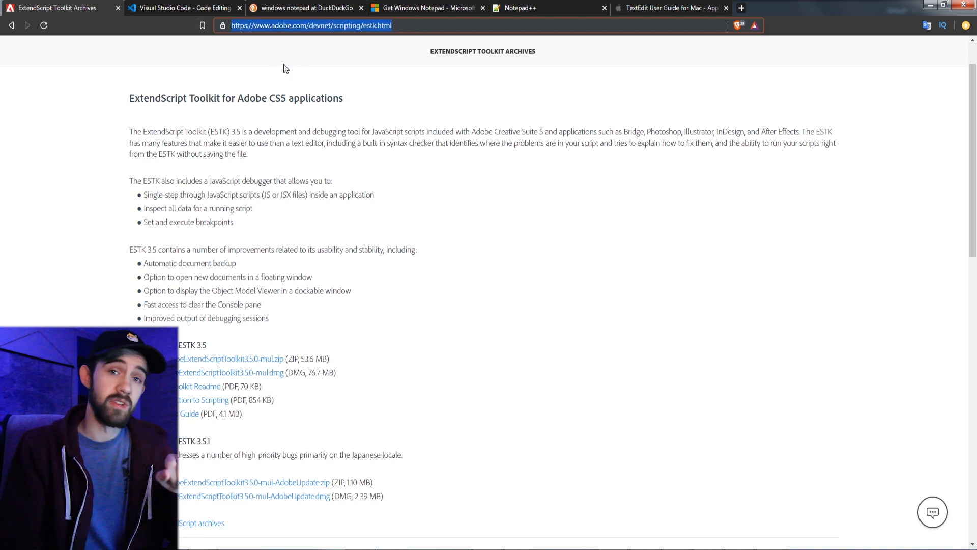
scroll("down", 3)
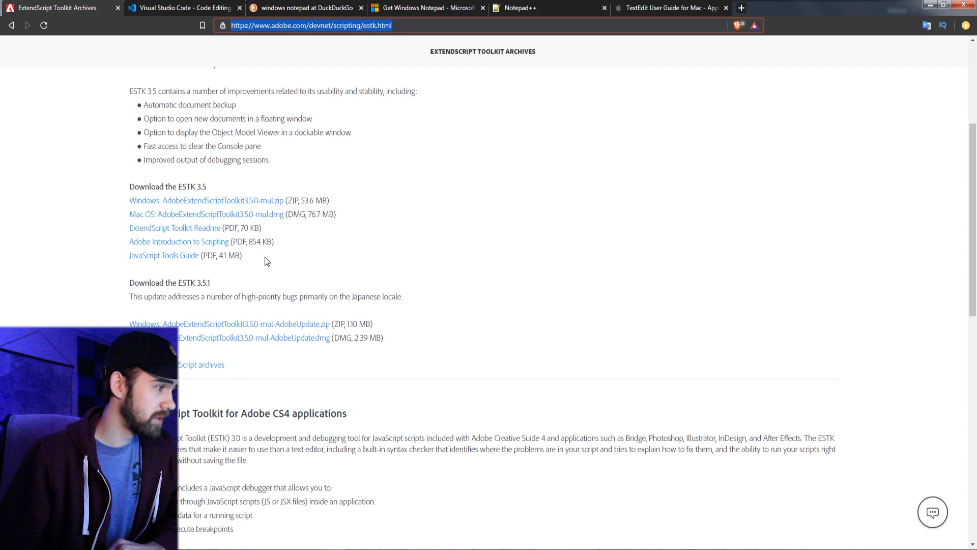
scroll("up", 3)
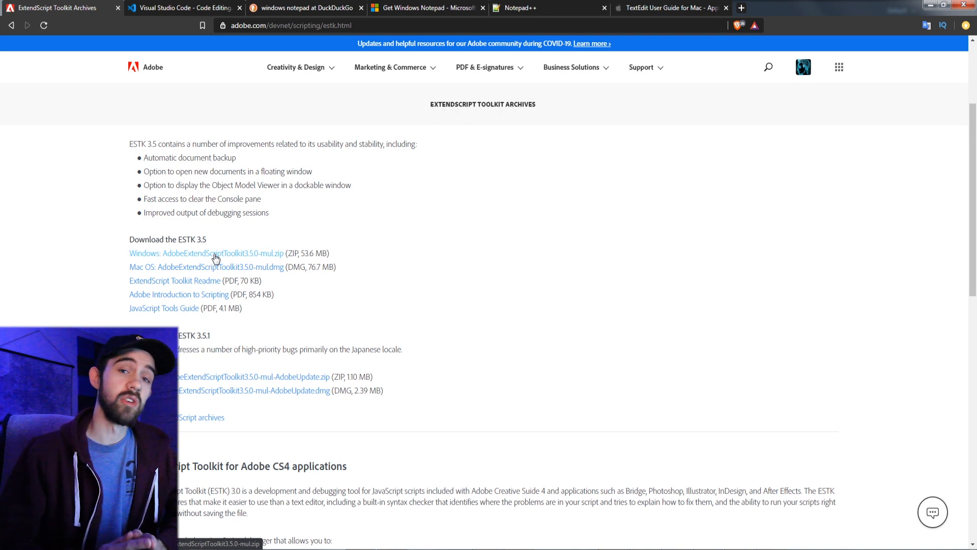
scroll("down", 3)
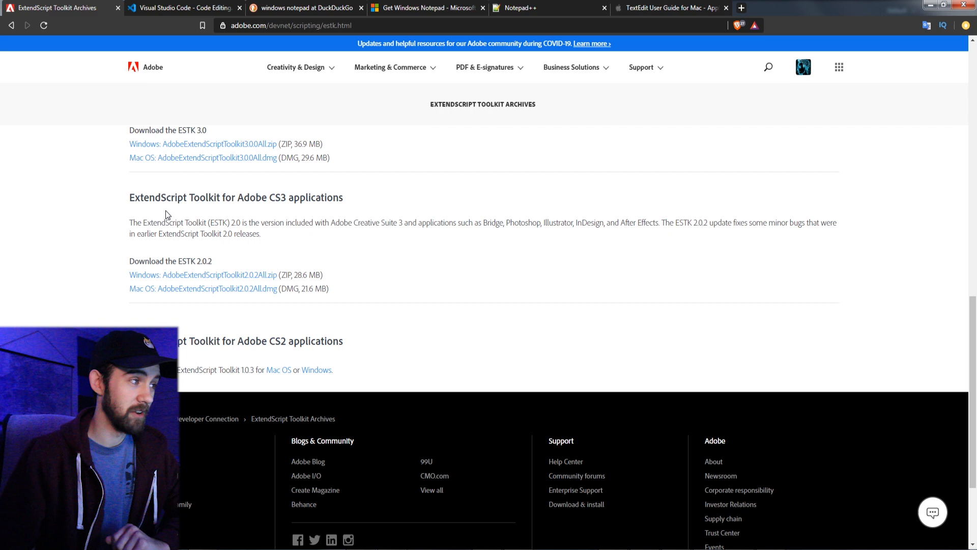
left_click_drag(141, 196, 293, 196)
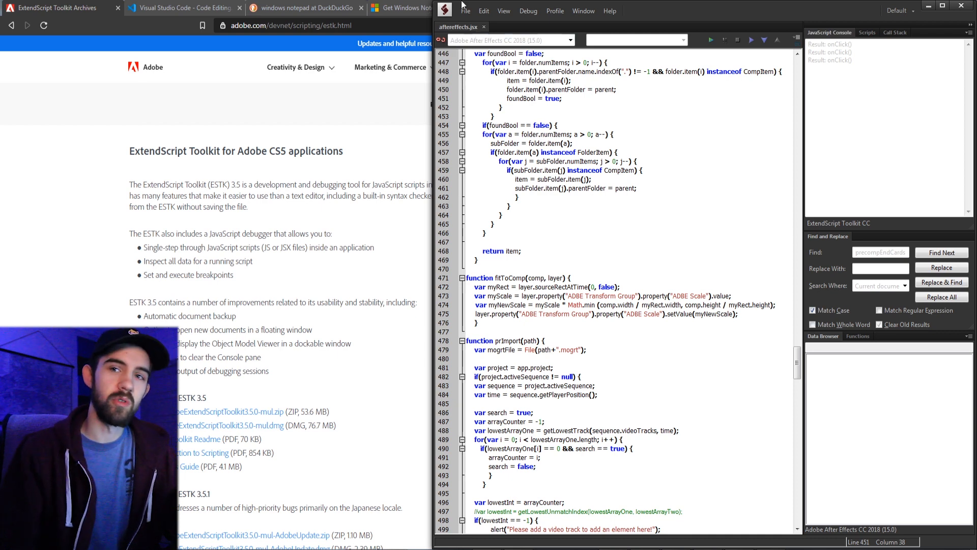
left_click(568, 40)
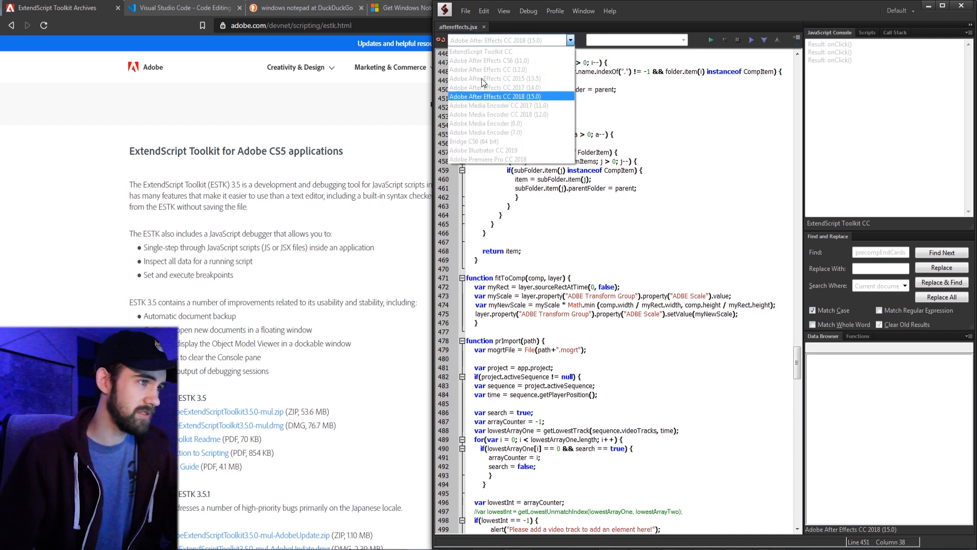
mouse_move(495, 88)
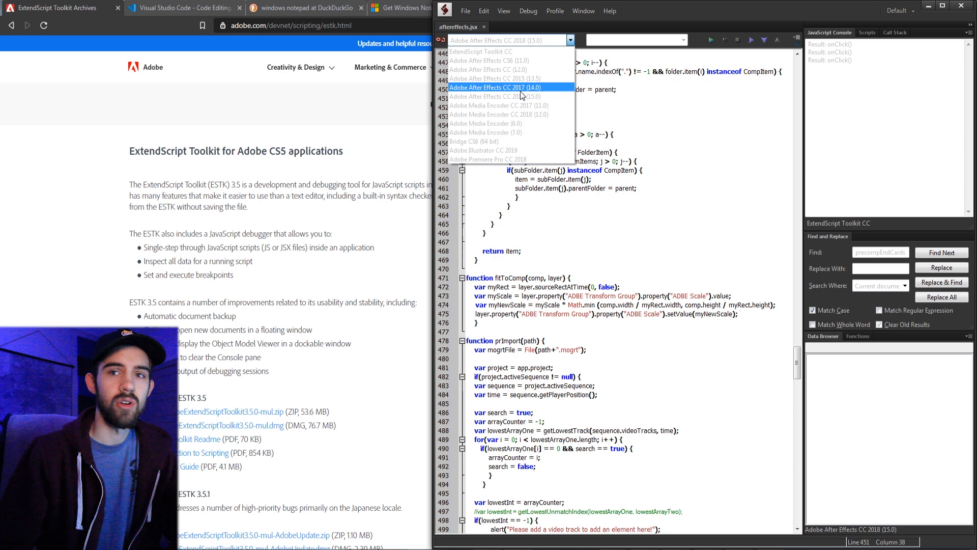
mouse_move(520, 123)
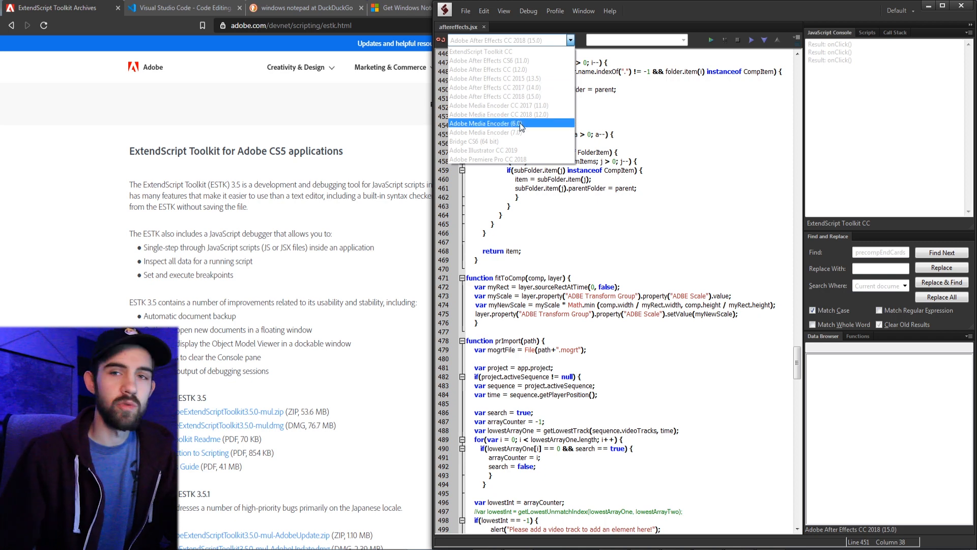
mouse_move(546, 69)
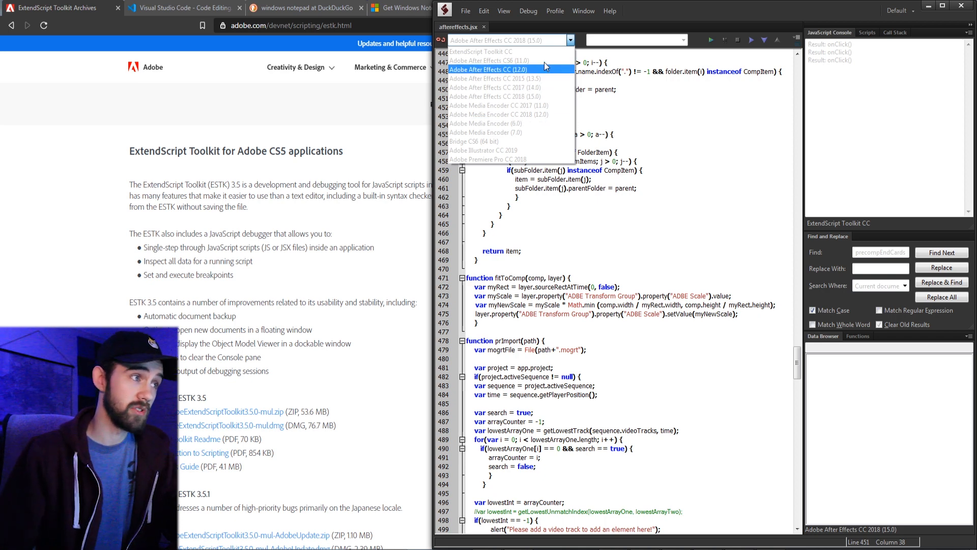
mouse_move(558, 104)
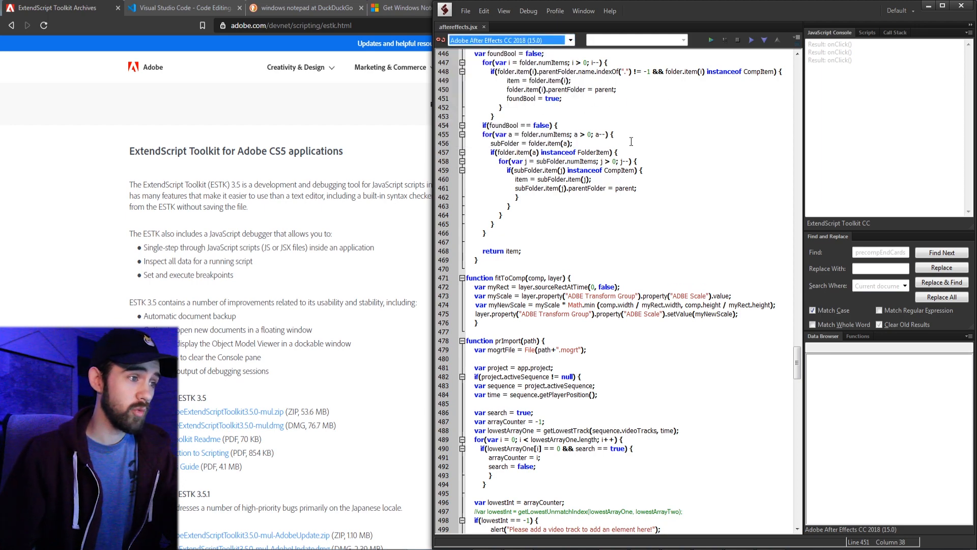
Show the installed extensions and open the ExtendScript Debugger extension's Details page
scroll("up", 3)
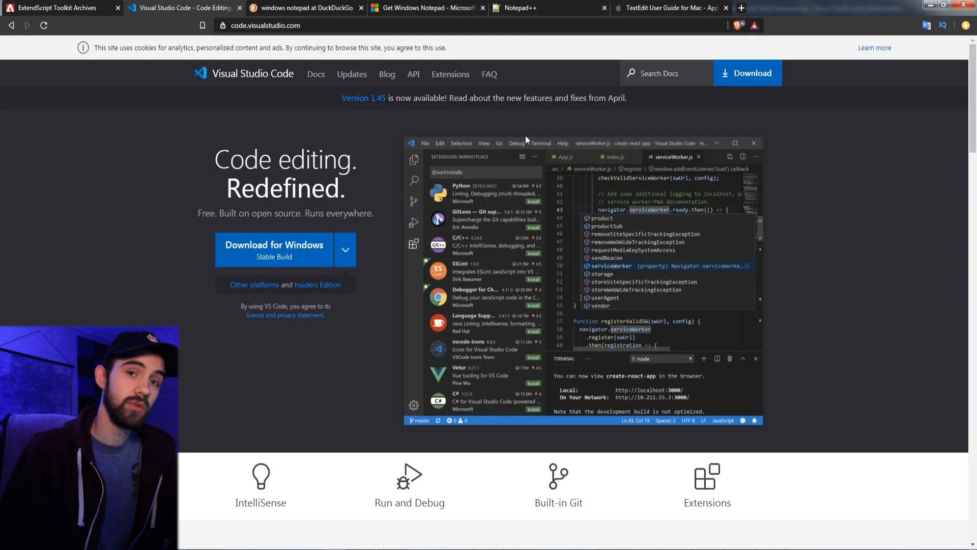
scroll("down", 3)
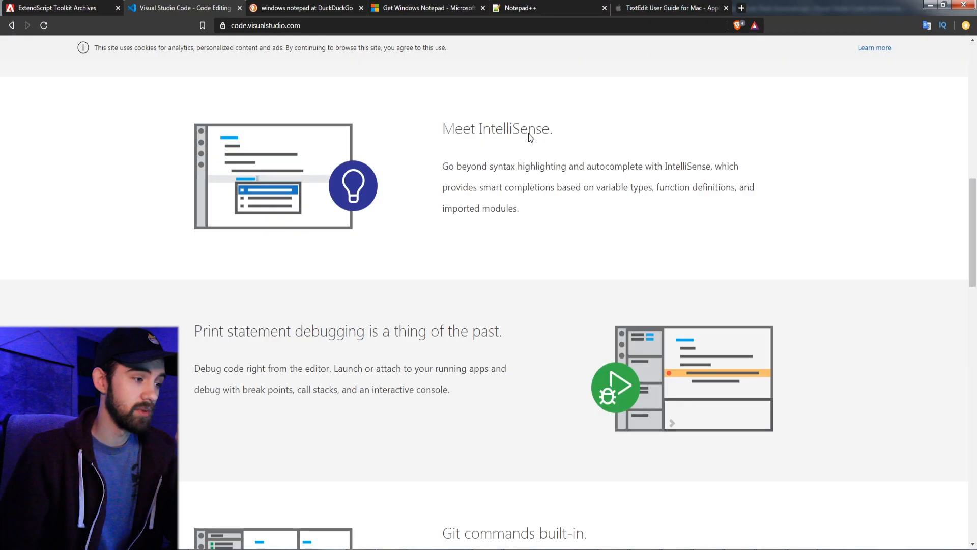
scroll("down", 3)
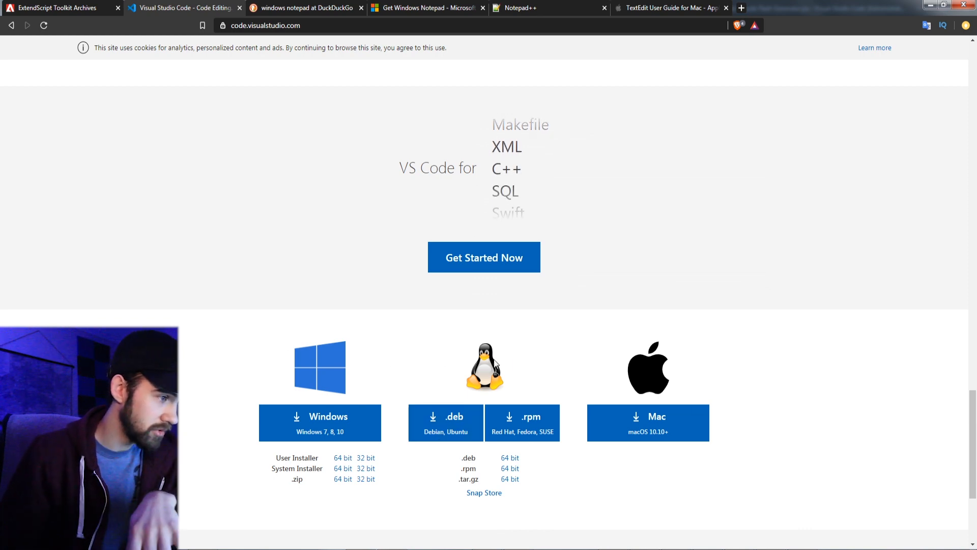
scroll("down", 3)
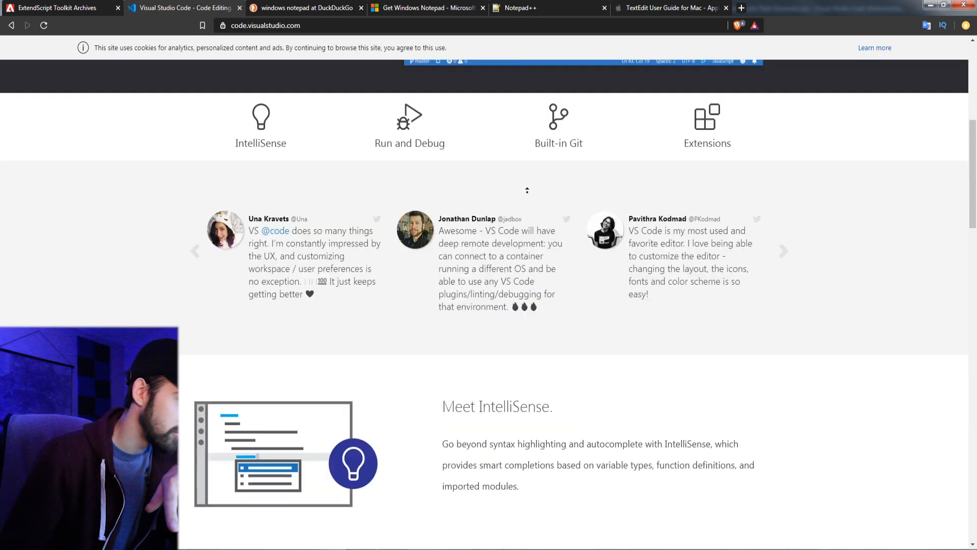
scroll("up", 3)
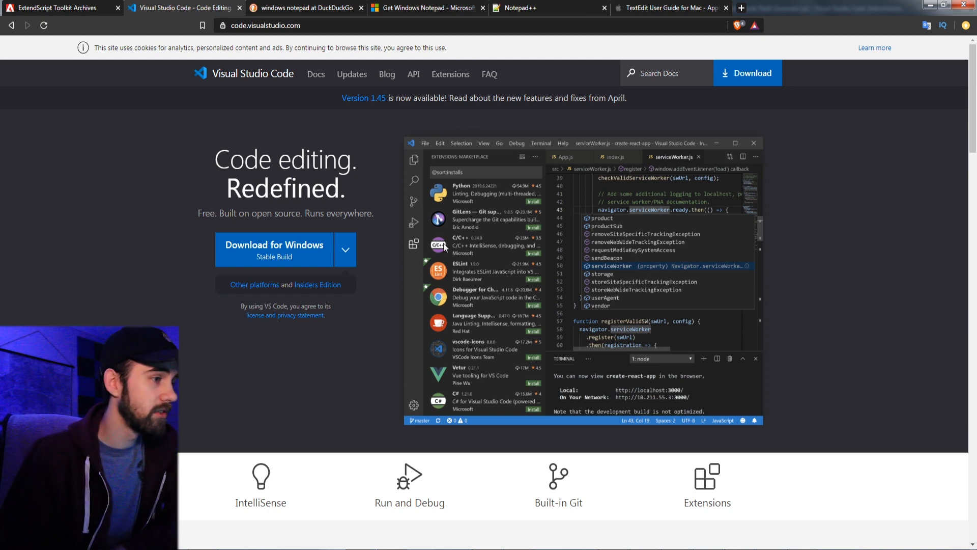
mouse_move(446, 238)
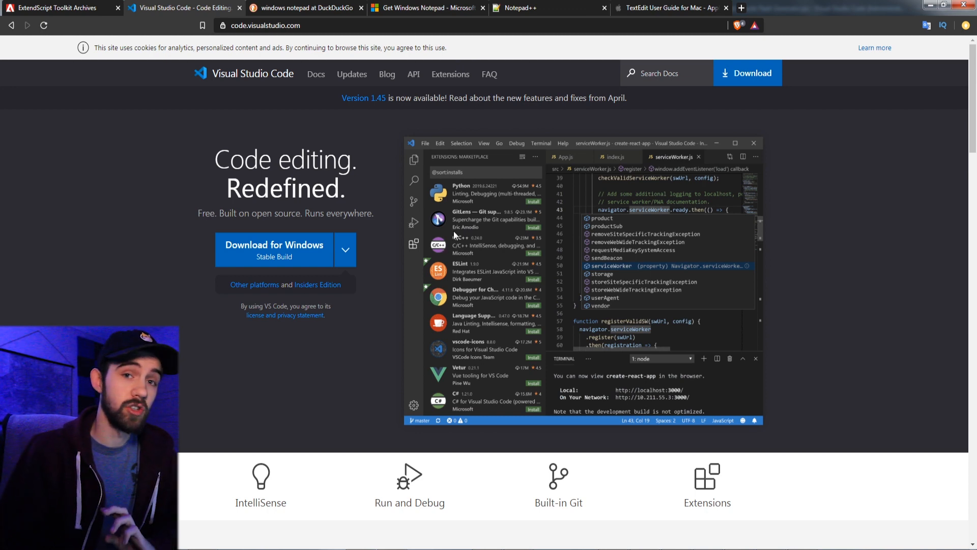
mouse_move(491, 489)
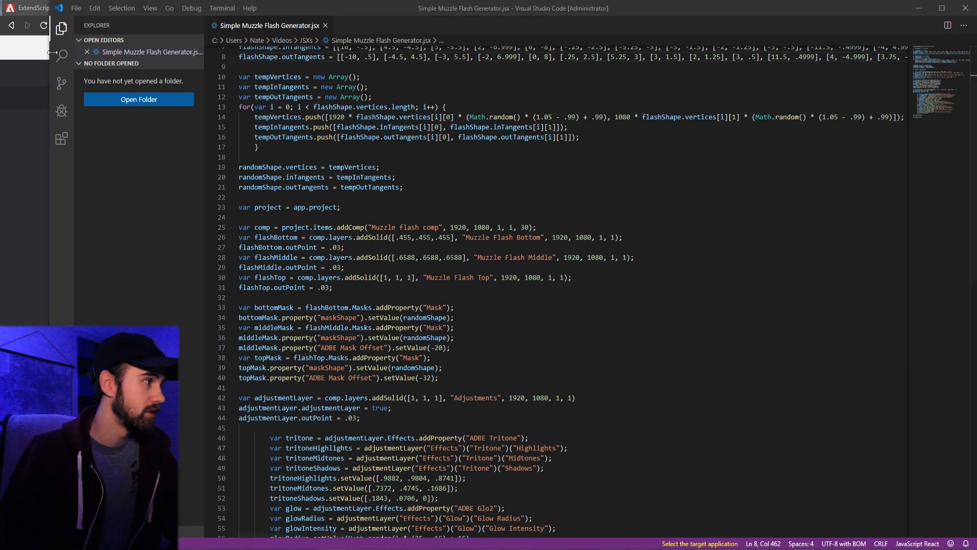
mouse_move(68, 41)
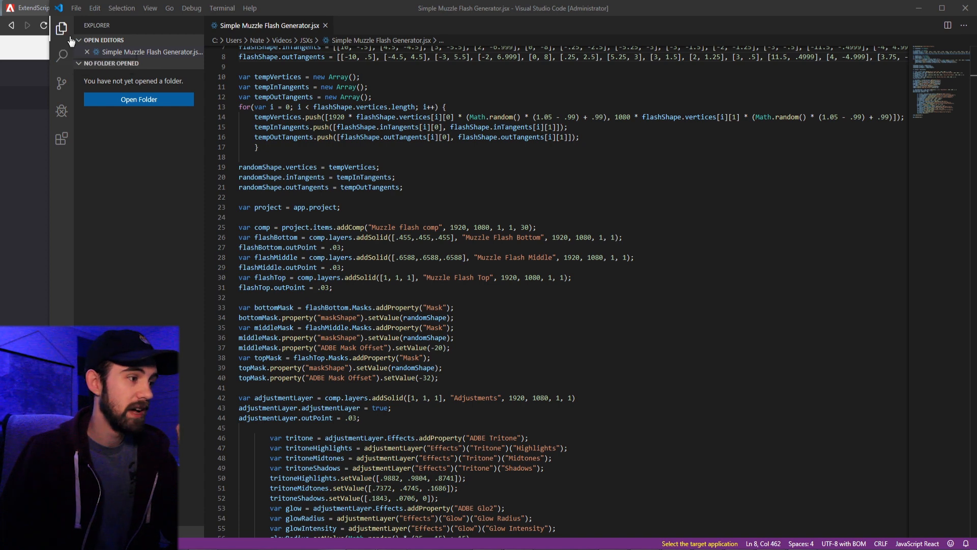
mouse_move(62, 29)
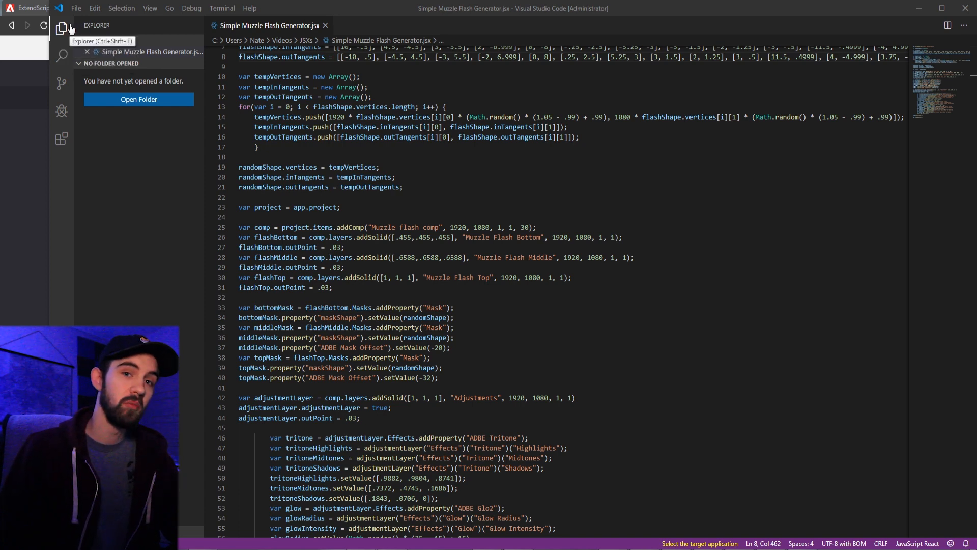
left_click(61, 137)
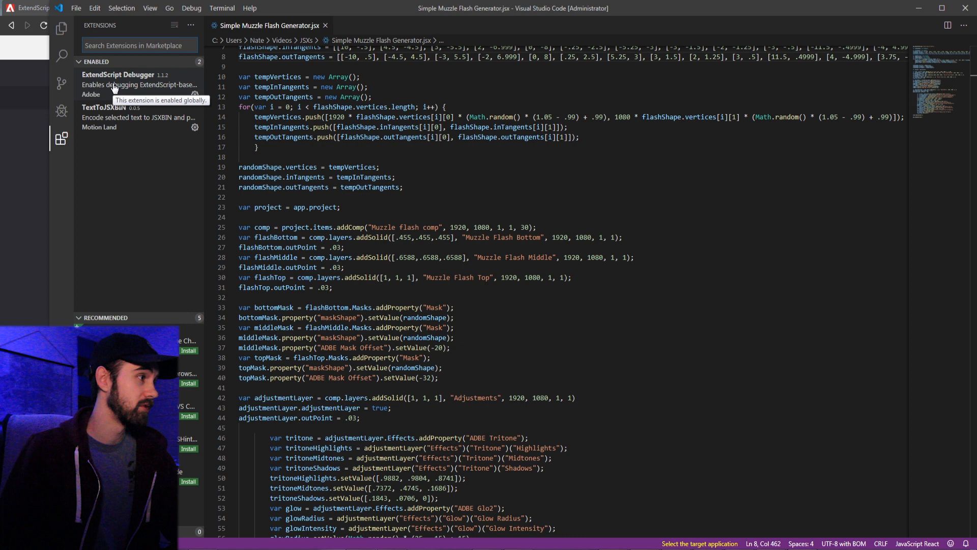
left_click(118, 75)
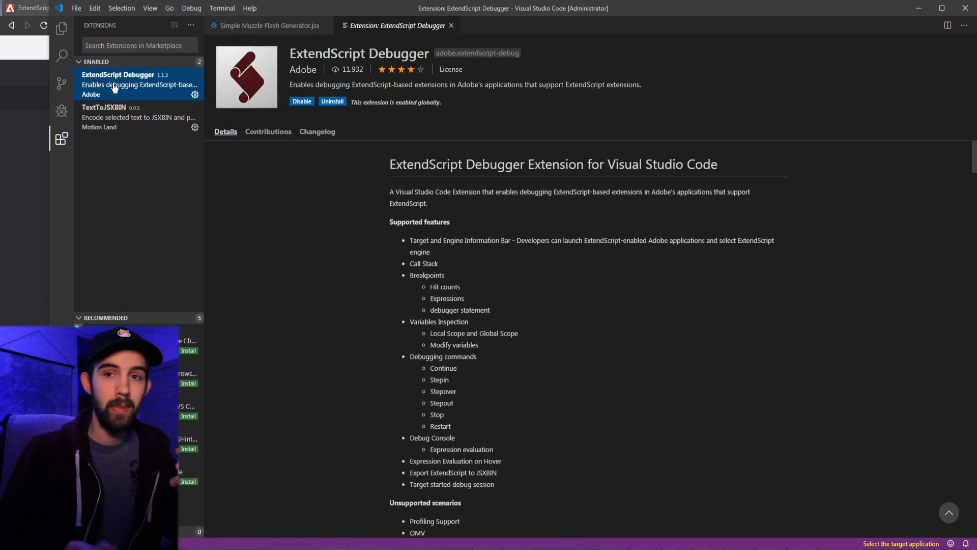
Review the supported features list, highlighting the Breakpoints feature
scroll("down", 3)
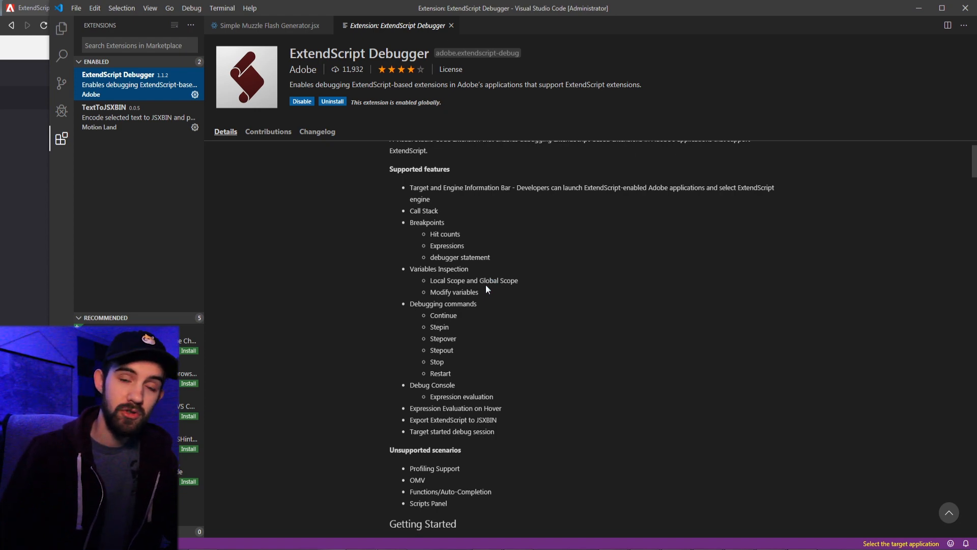
scroll("down", 3)
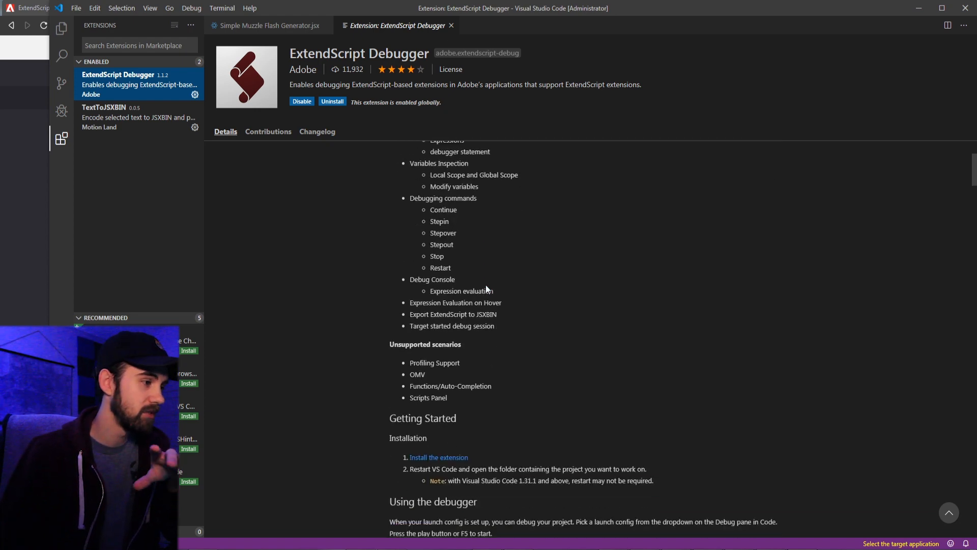
scroll("up", 3)
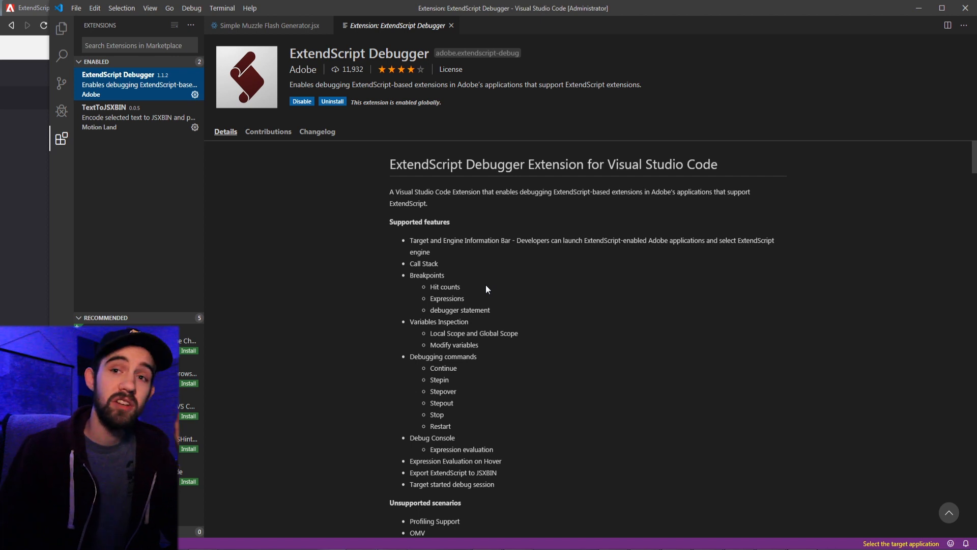
mouse_move(418, 262)
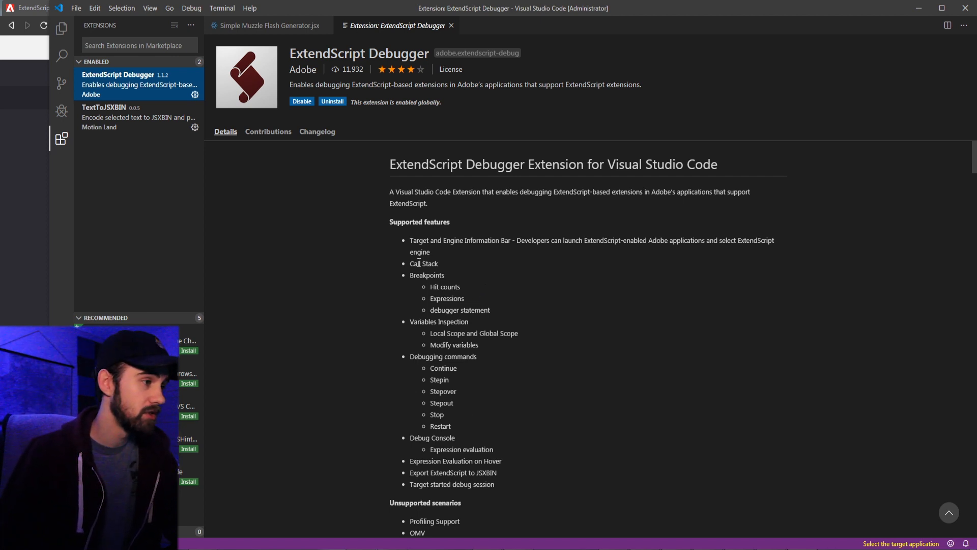
double_click(426, 275)
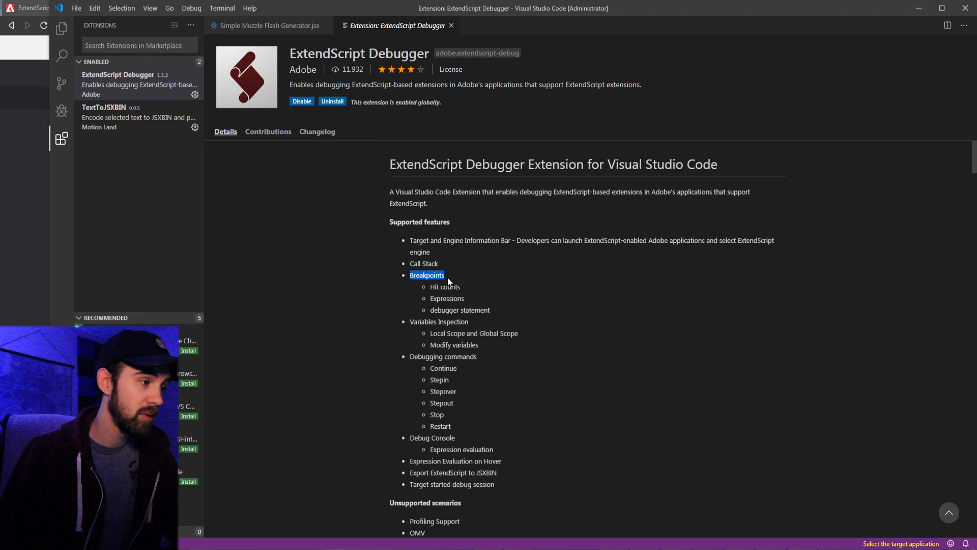
mouse_move(461, 297)
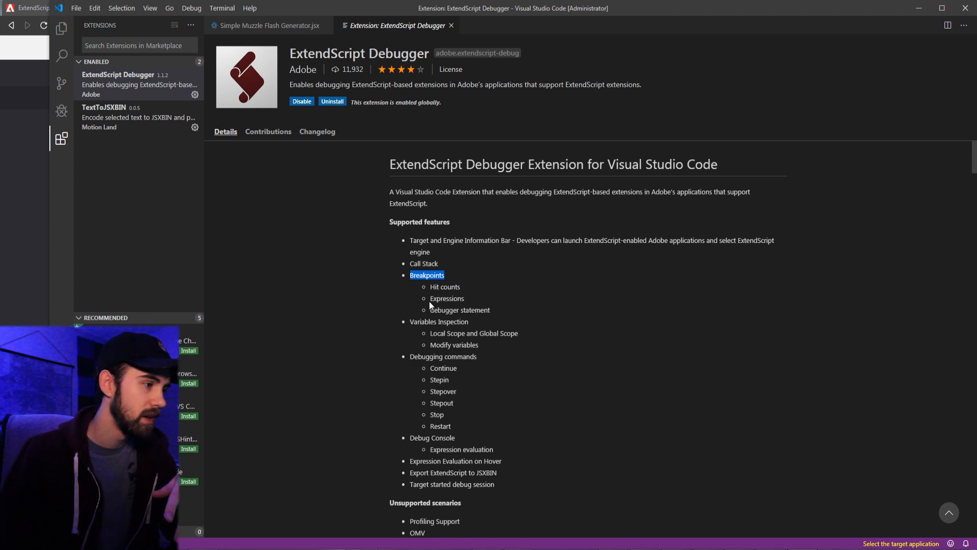
double_click(474, 333)
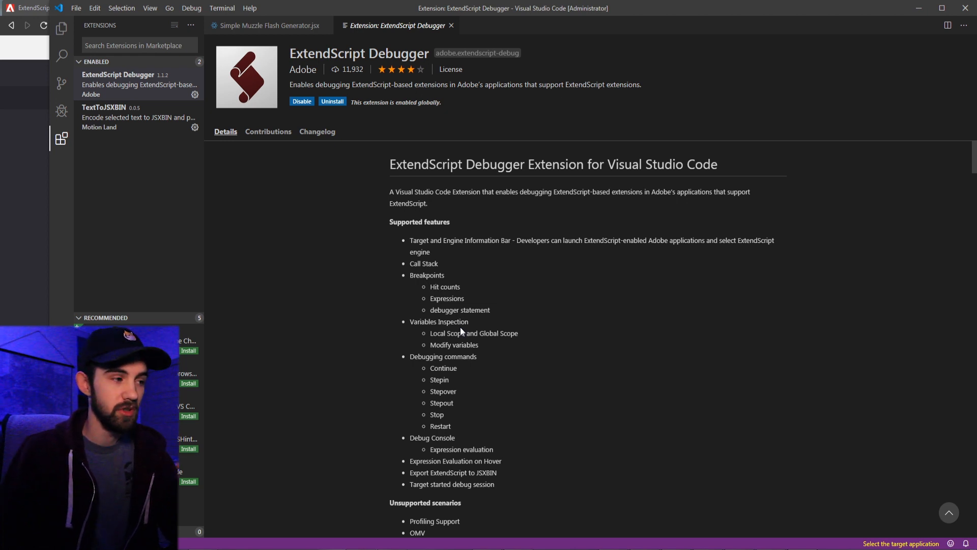
Highlight the Export ExtendScript to JSXBIN feature and the unsupported OMV scenario
scroll("down", 3)
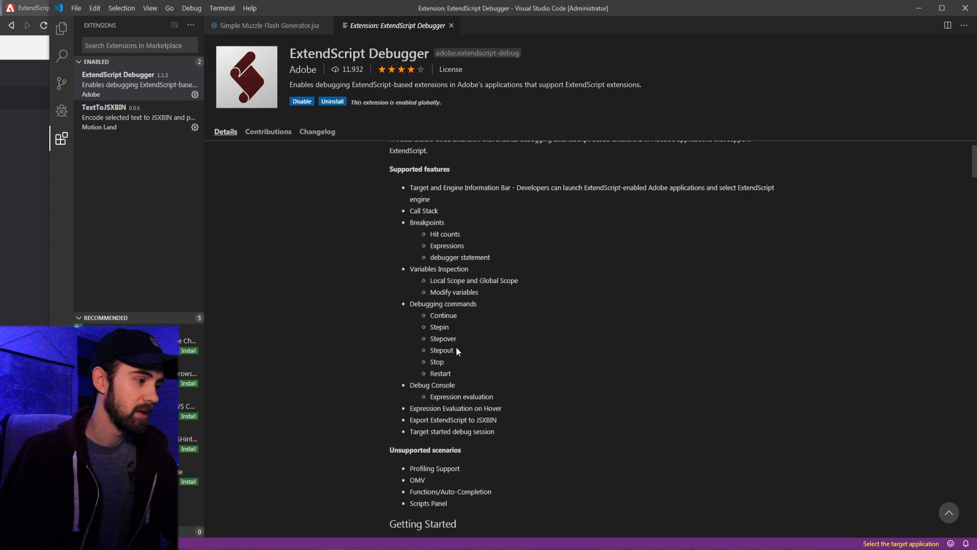
mouse_move(449, 420)
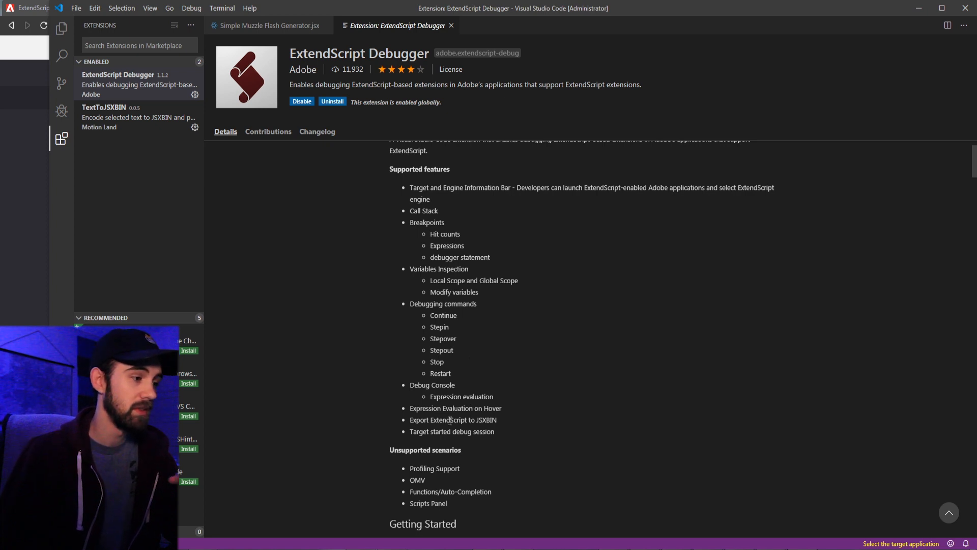
double_click(457, 419)
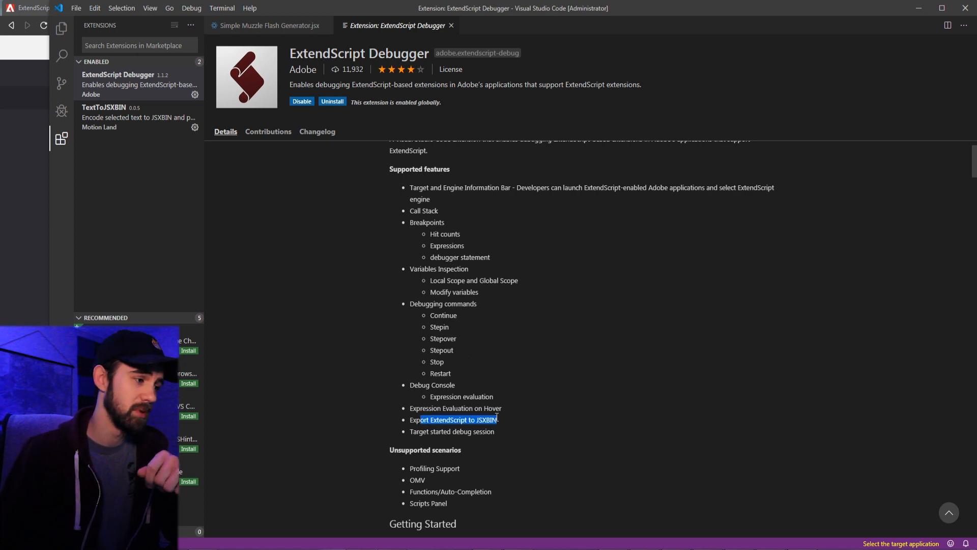
scroll("down", 3)
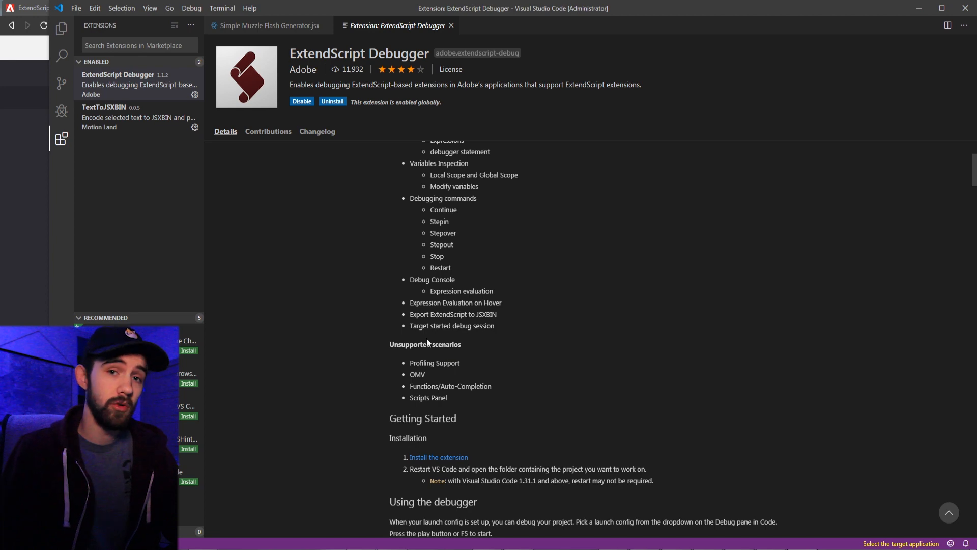
double_click(418, 374)
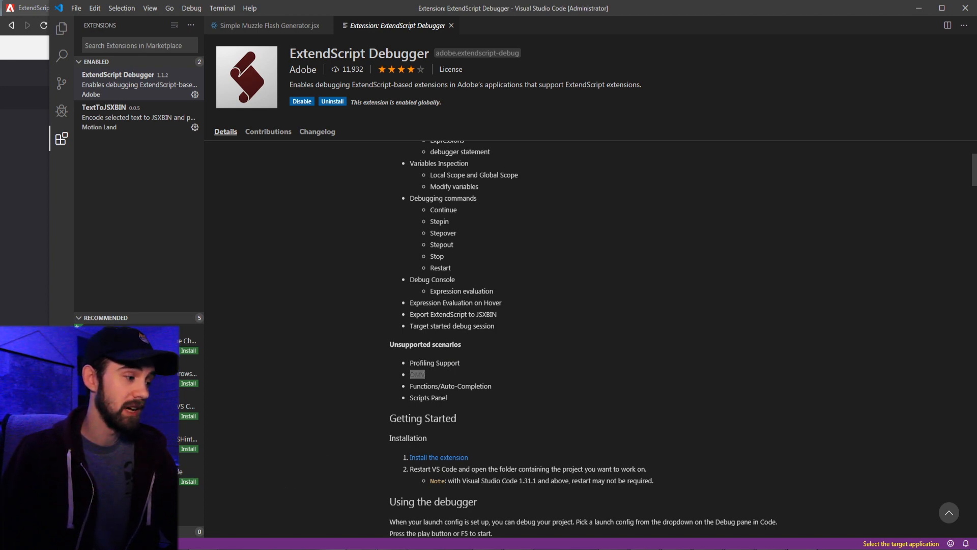
Open the Object Model Viewer from Help and browse ScriptUI then Core JavaScript classes
left_click(609, 11)
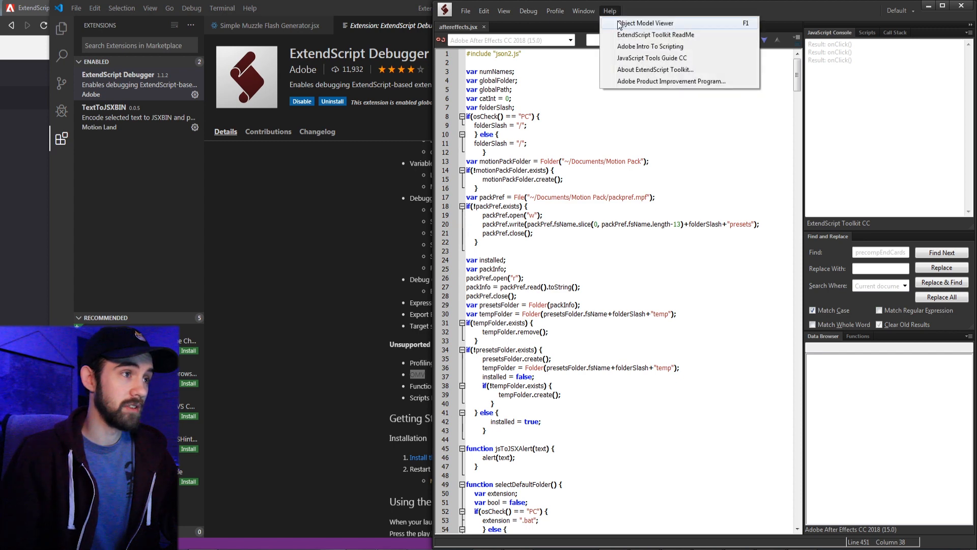
left_click(646, 23)
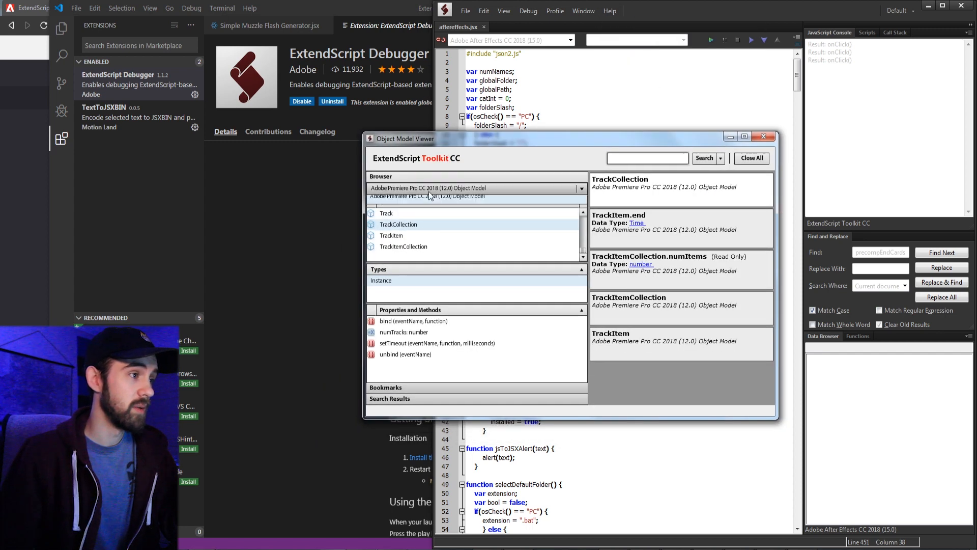
left_click(477, 187)
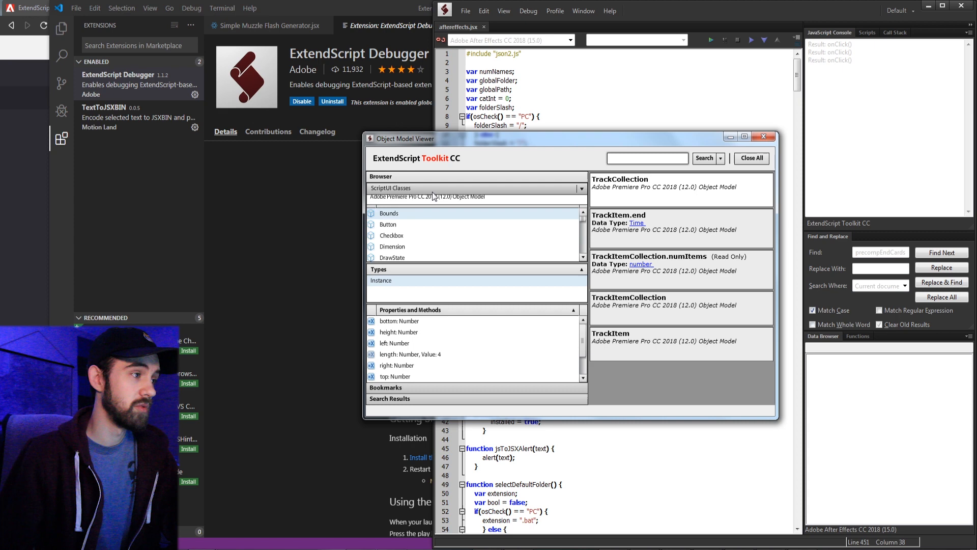
left_click(476, 188)
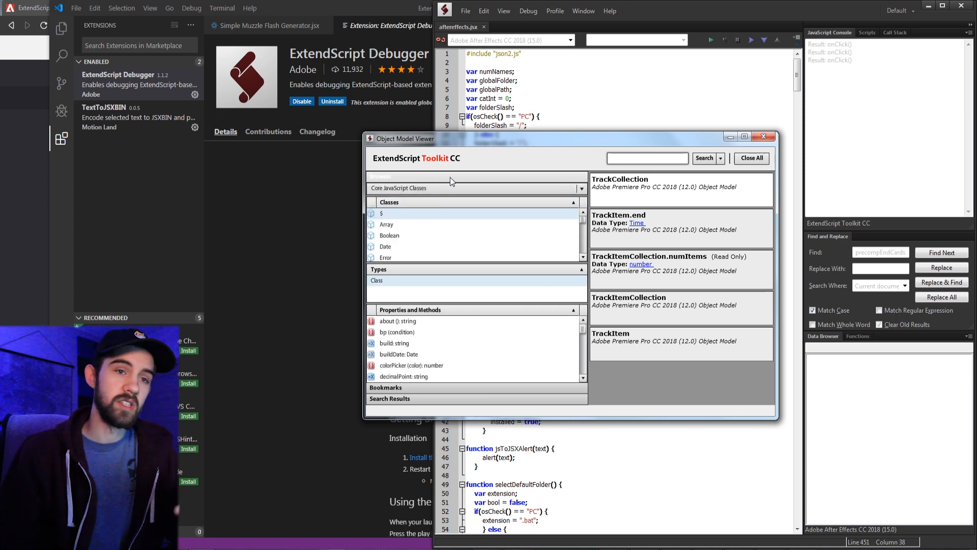
mouse_move(568, 175)
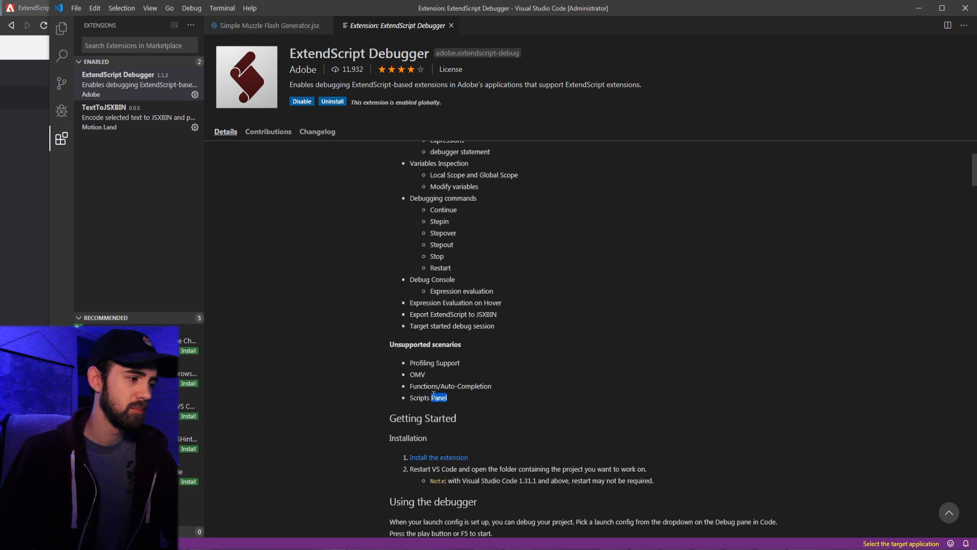
Highlight the Functions/Auto-Completion limitation, then return to Simple Muzzle Flash Generator.jsx via Open Editors
double_click(450, 386)
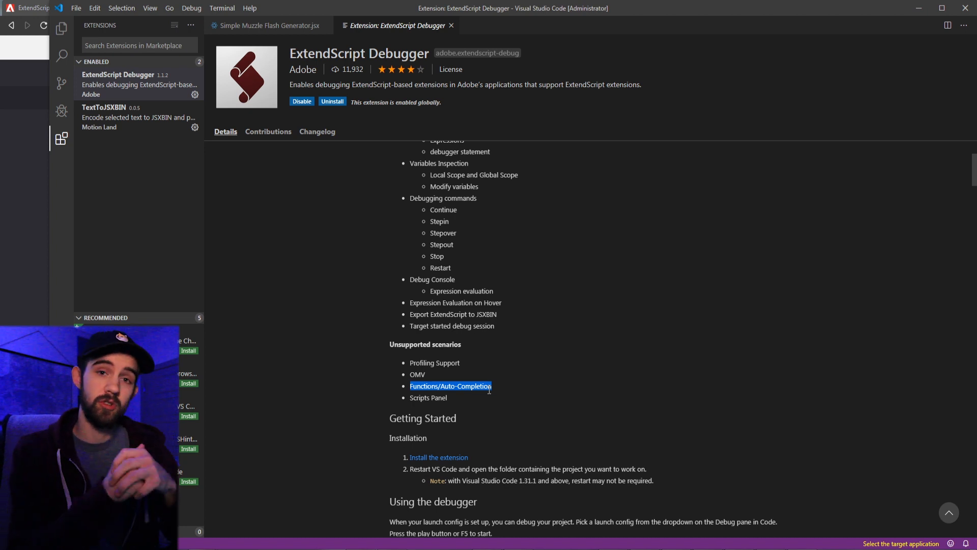
left_click(61, 28)
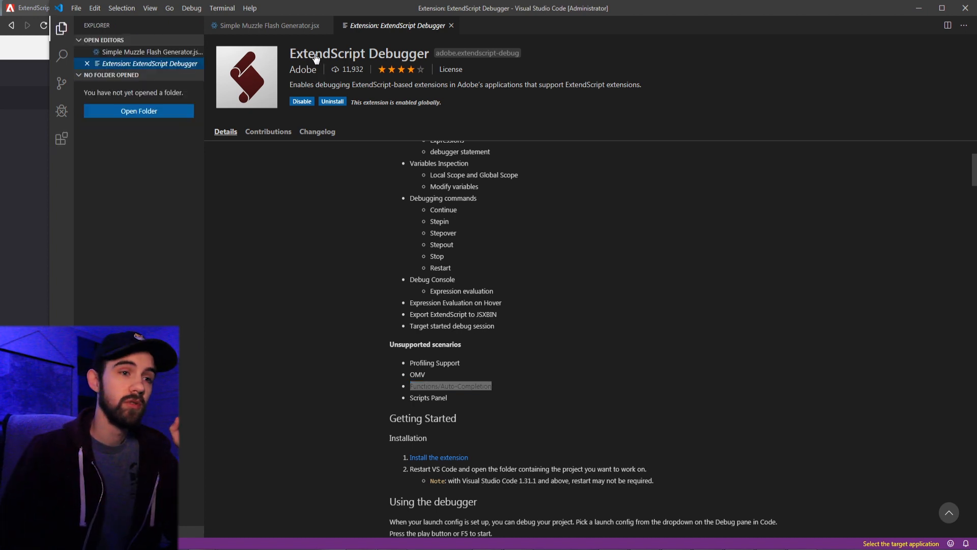
mouse_move(224, 81)
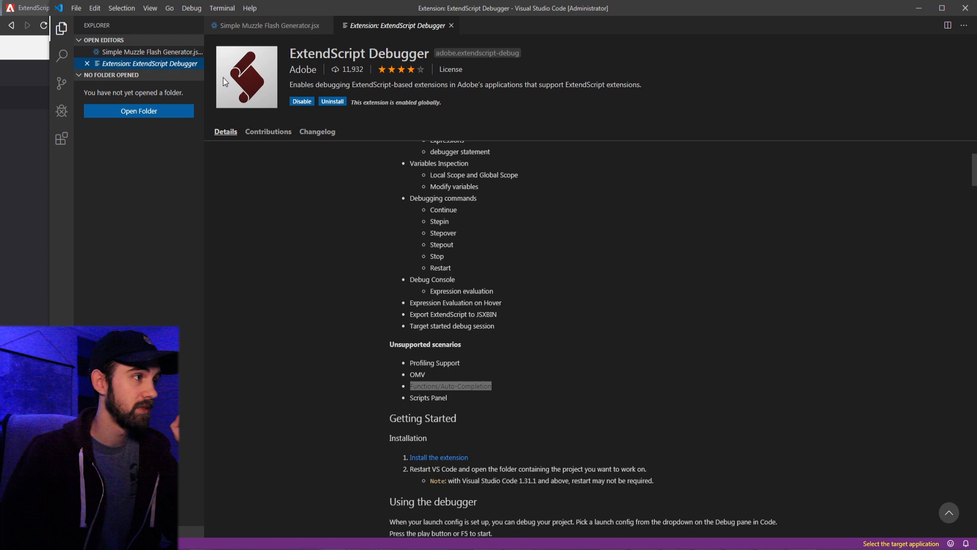
left_click(267, 25)
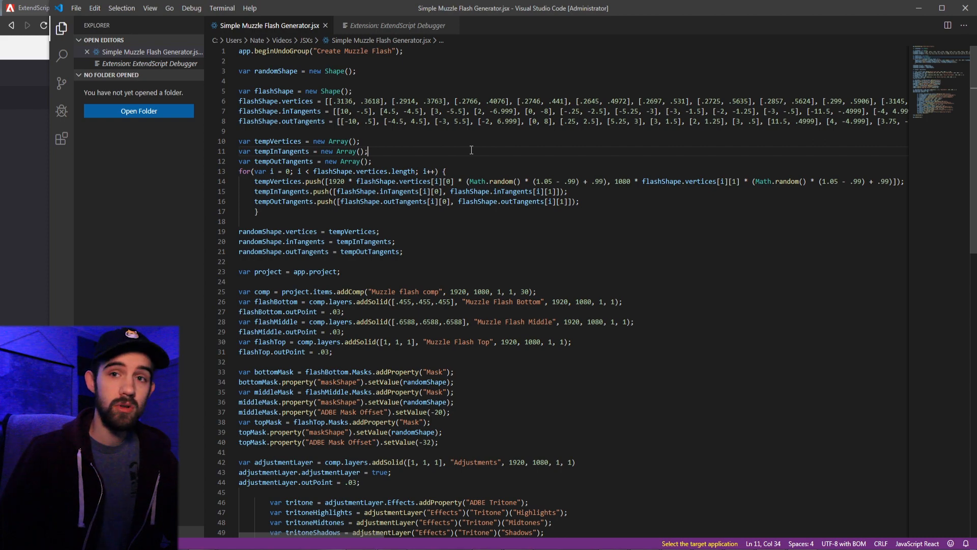
scroll("down", 3)
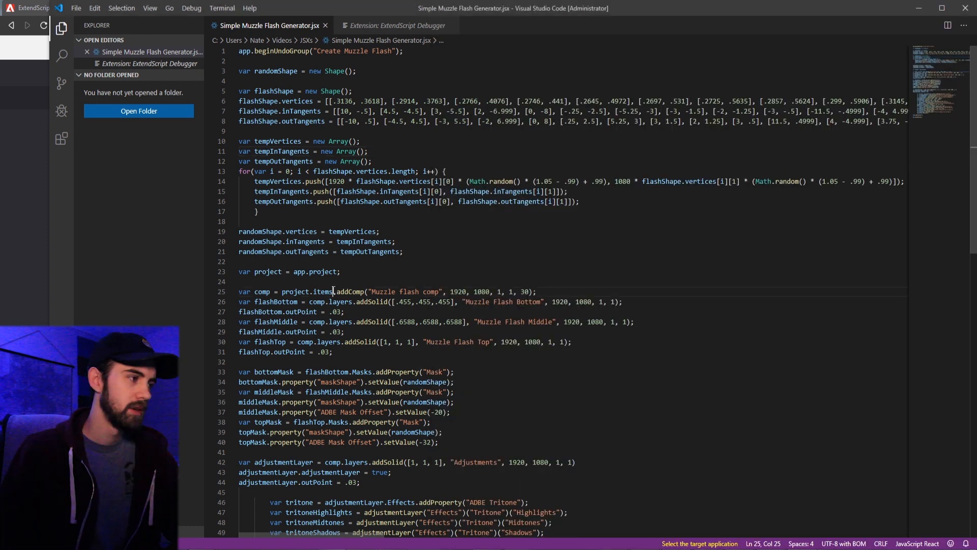
left_click(381, 270)
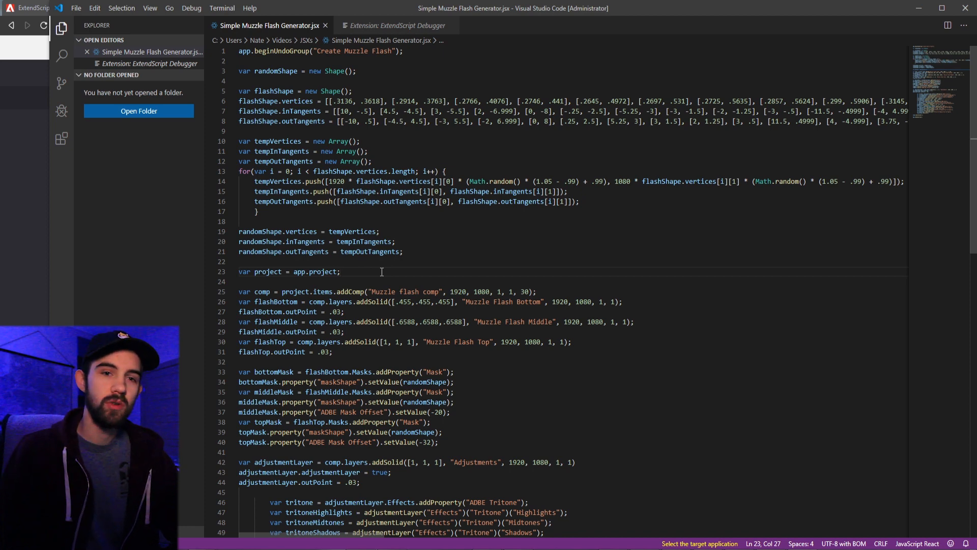
mouse_move(420, 250)
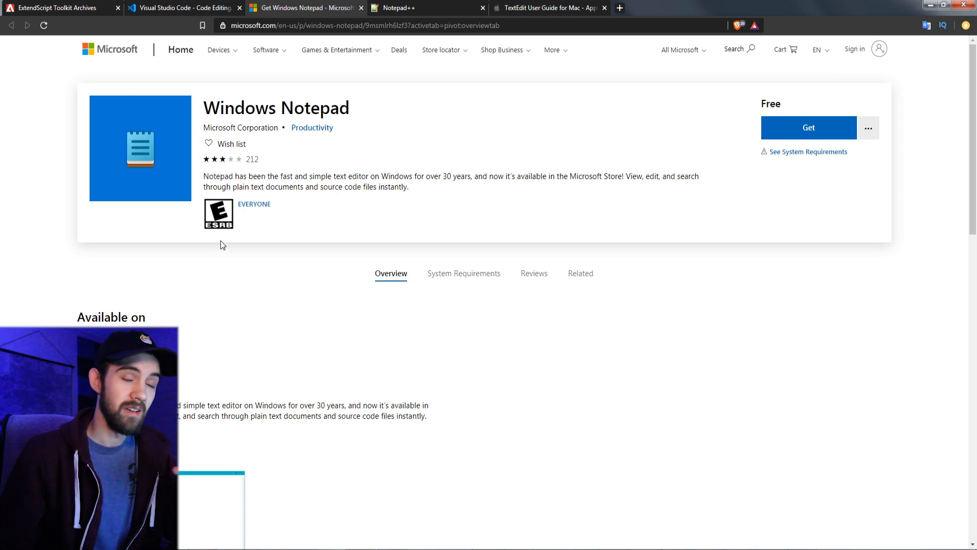
mouse_move(226, 242)
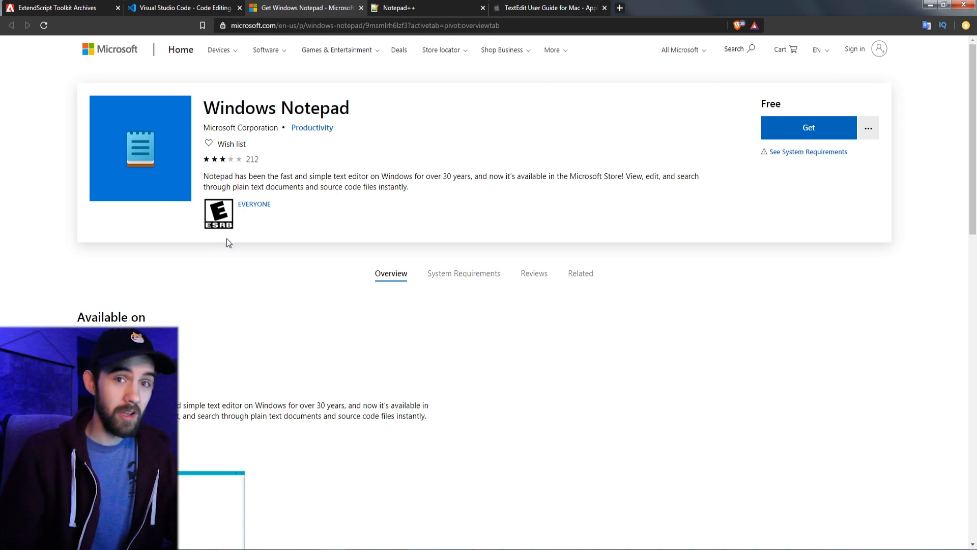
mouse_move(290, 349)
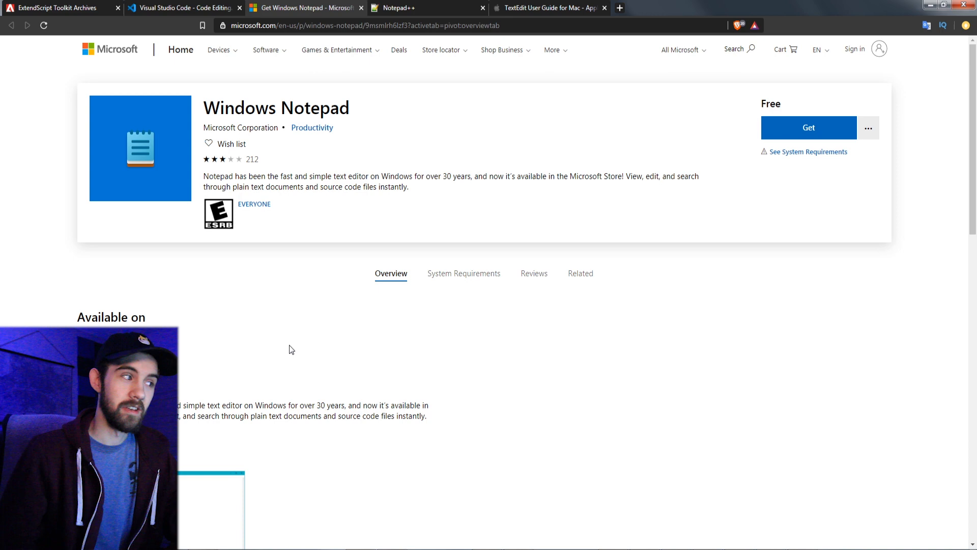
mouse_move(300, 332)
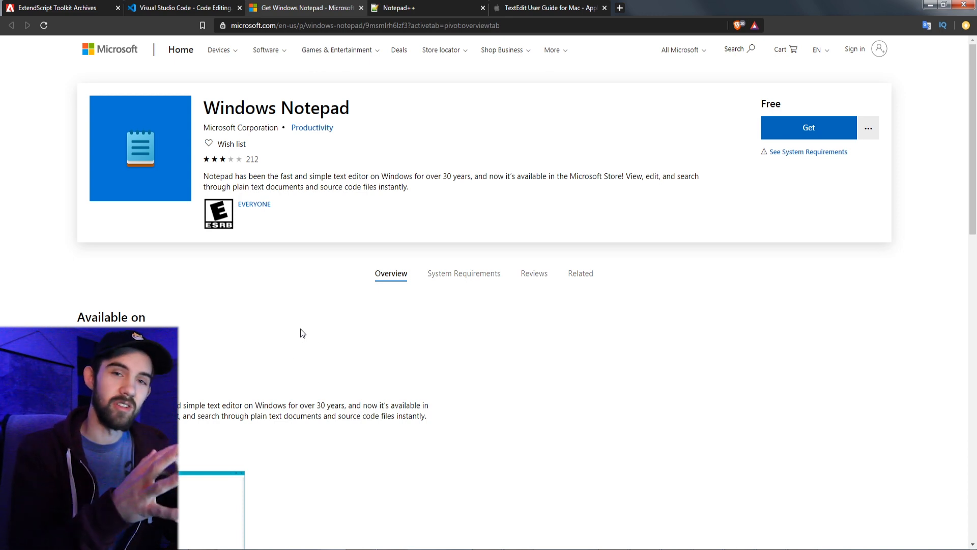
mouse_move(234, 299)
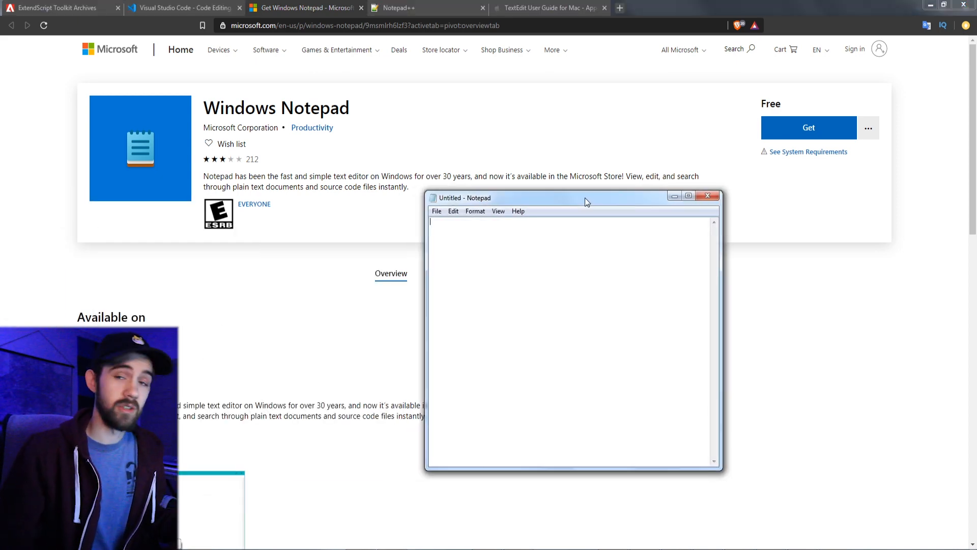
Write var scripts = File("~/Documents"); in Notepad and move the Notepad++ tab after TextEdit
type("var scripts = Fil")
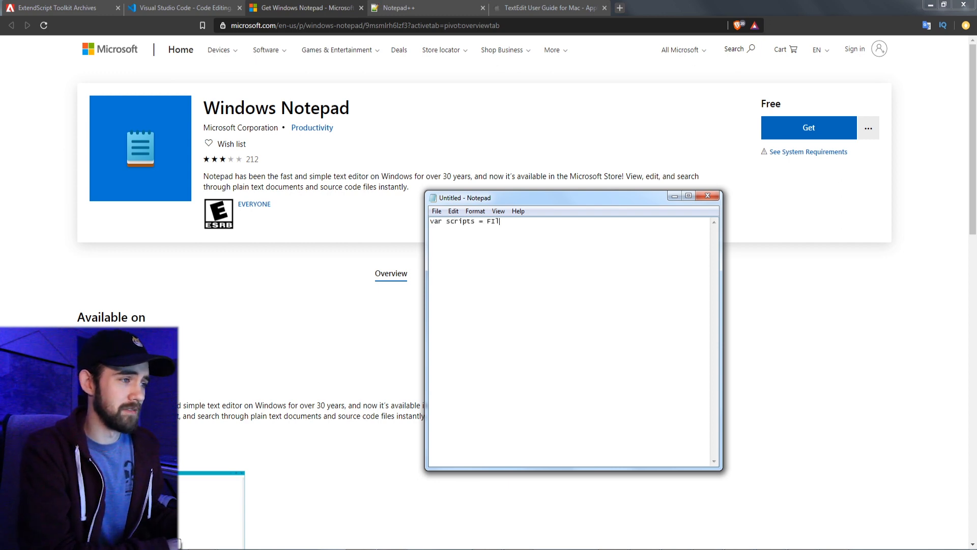
type("e")
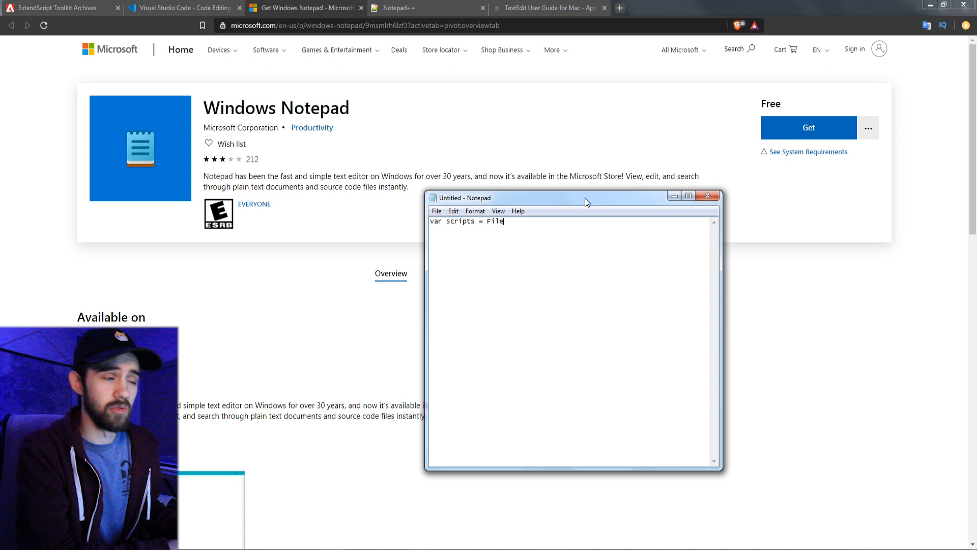
type("(\"~/Documents\");")
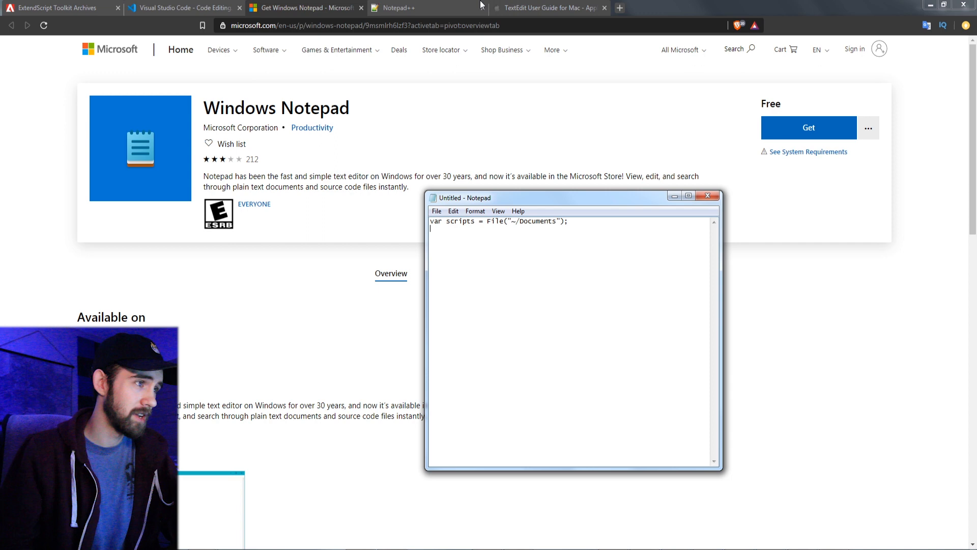
left_click_drag(560, 197, 511, 197)
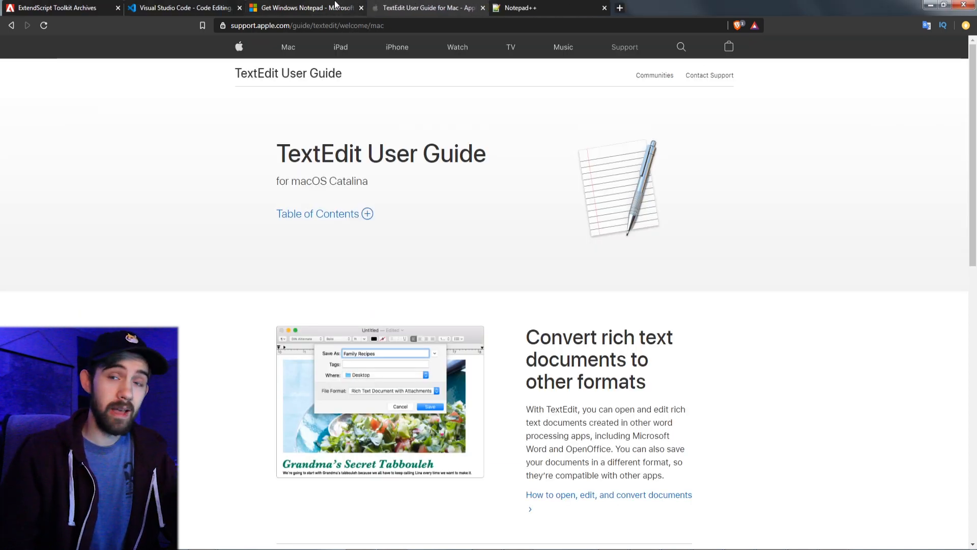
Glance at the Windows Notepad listing, then show the TextEdit User Guide for Mac page
left_click(304, 7)
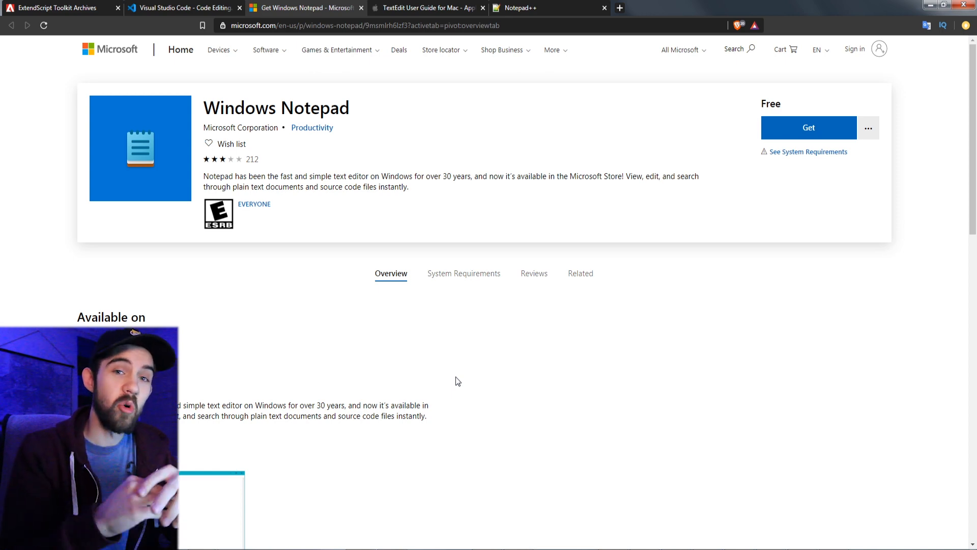
left_click(426, 7)
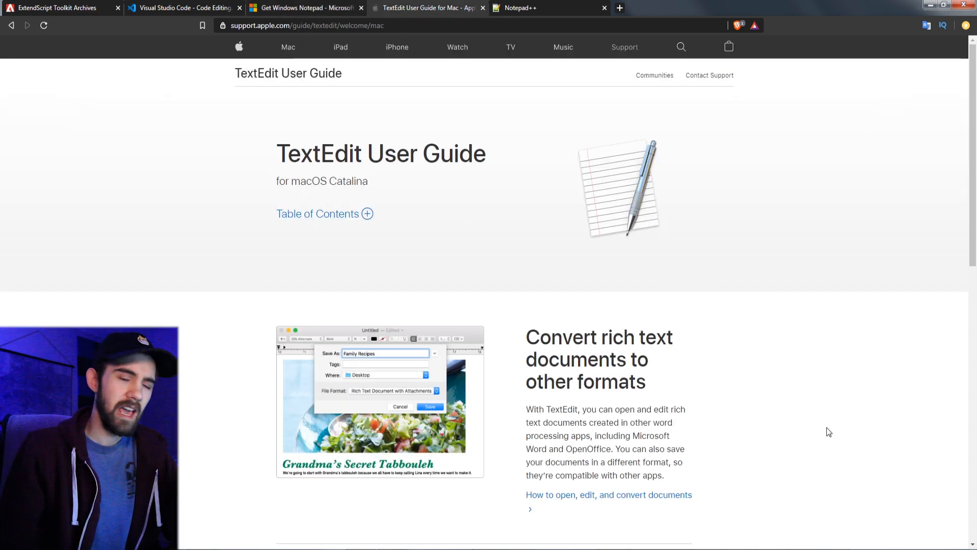
mouse_move(506, 368)
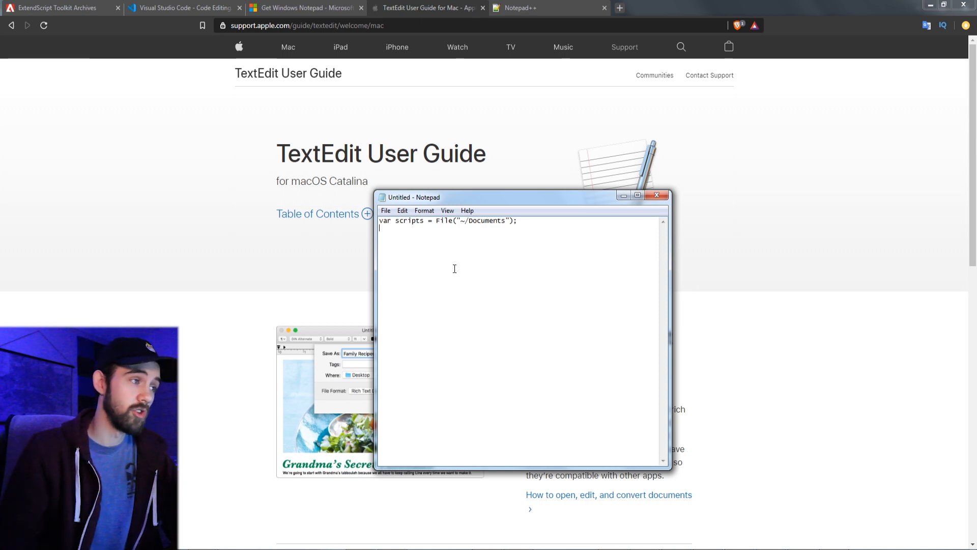
Add the line alert("SCRIPTS"); to the Notepad script and switch to the Notepad++ site
type("alert")
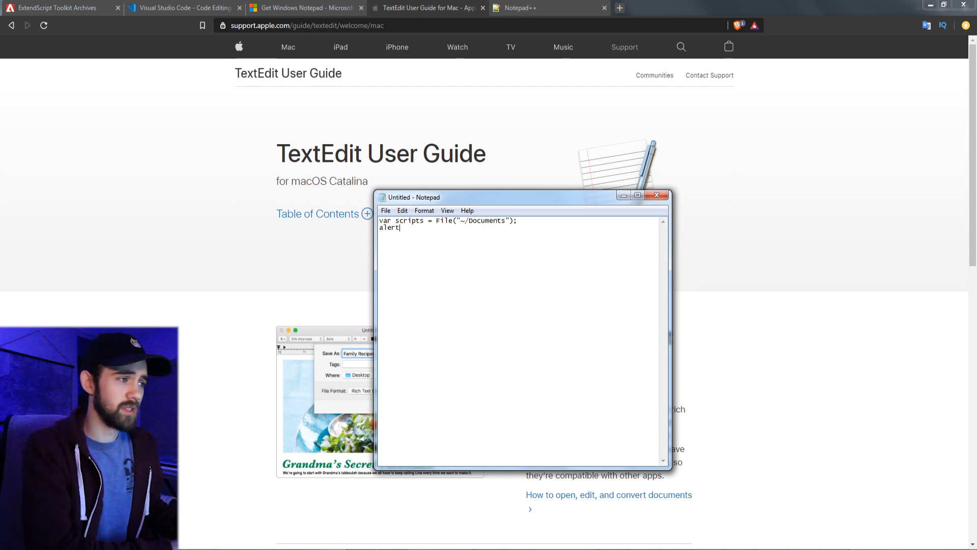
type("(\"s")
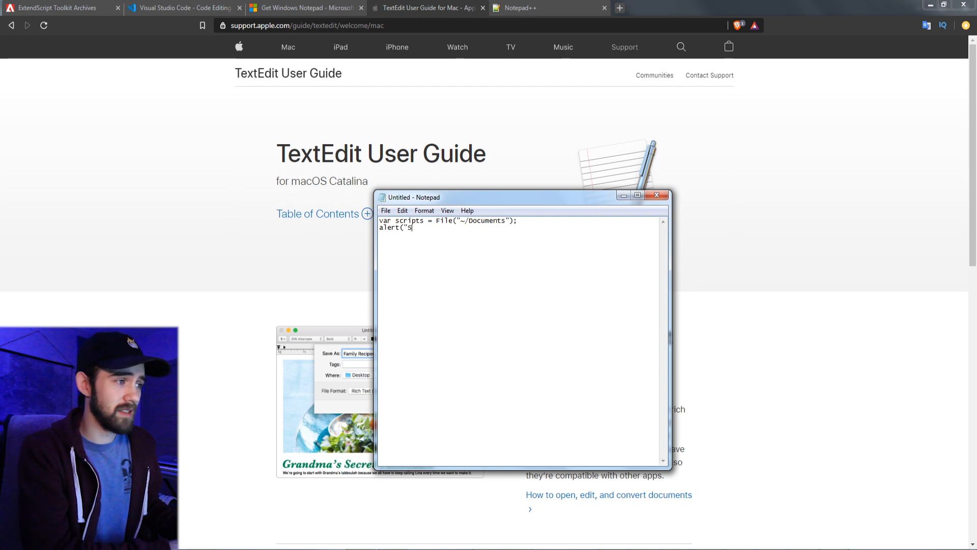
type("CRIPTS\");")
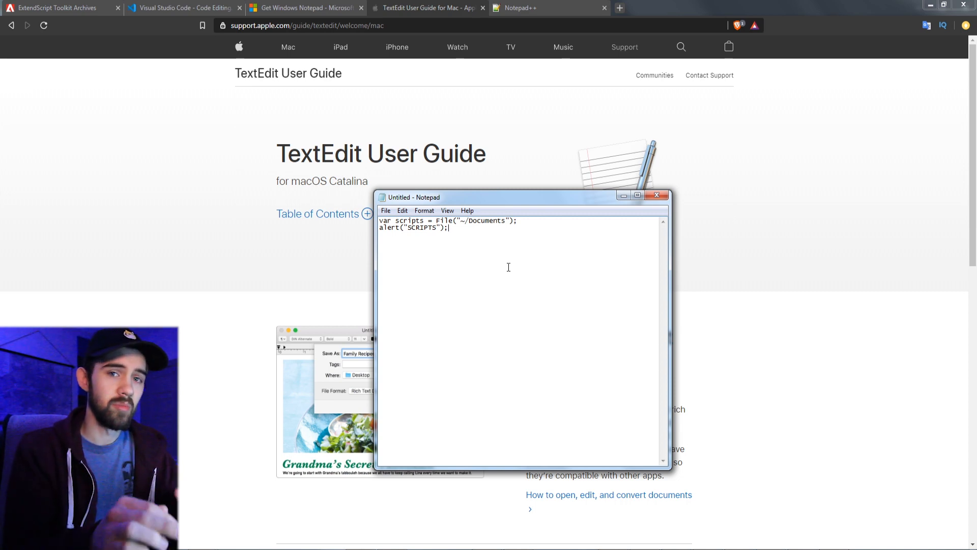
left_click(534, 7)
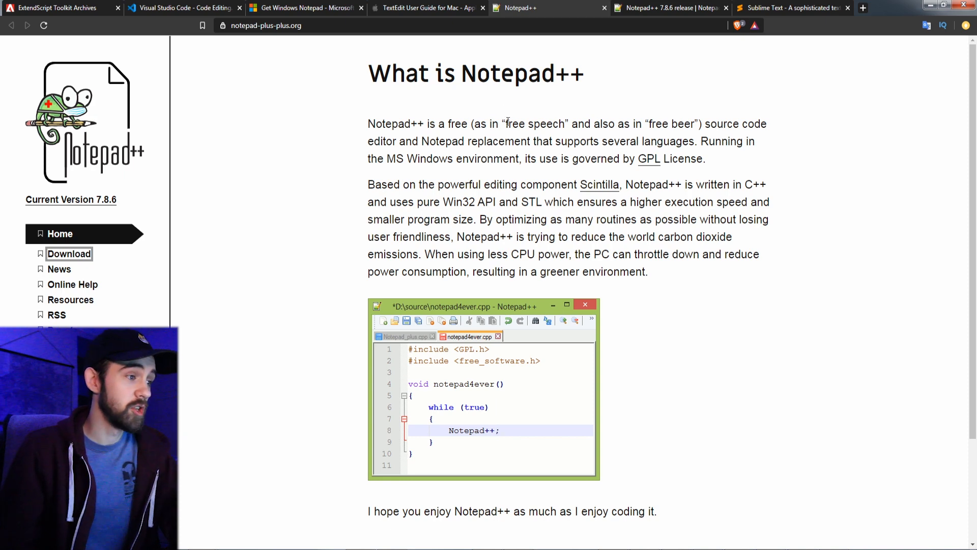
mouse_move(533, 184)
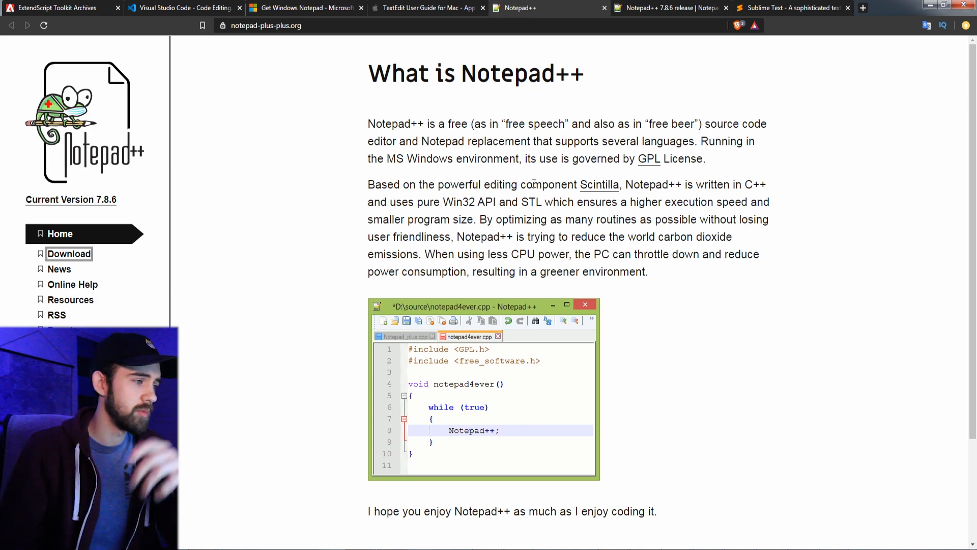
Skim the What is Notepad++ page and go to the v7.8.6 Download page
scroll("down", 3)
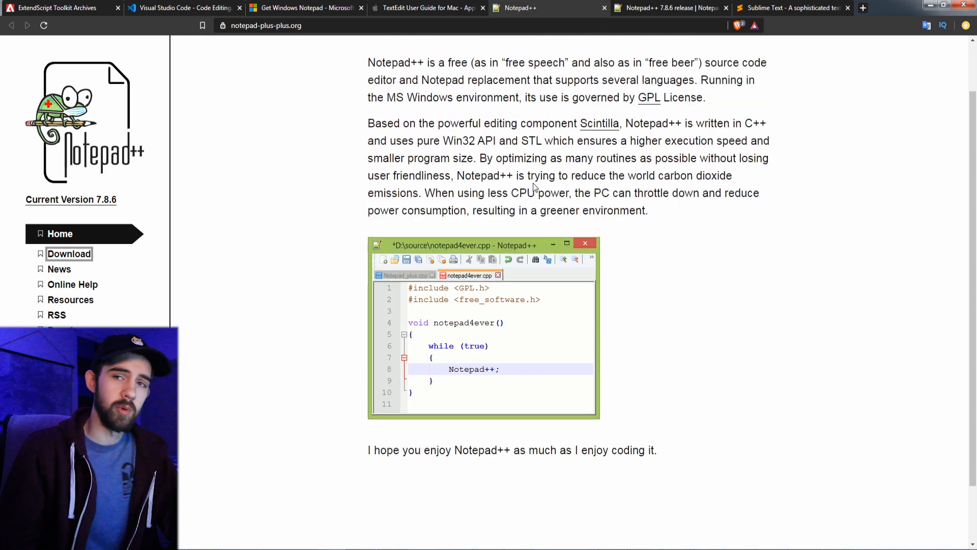
scroll("up", 3)
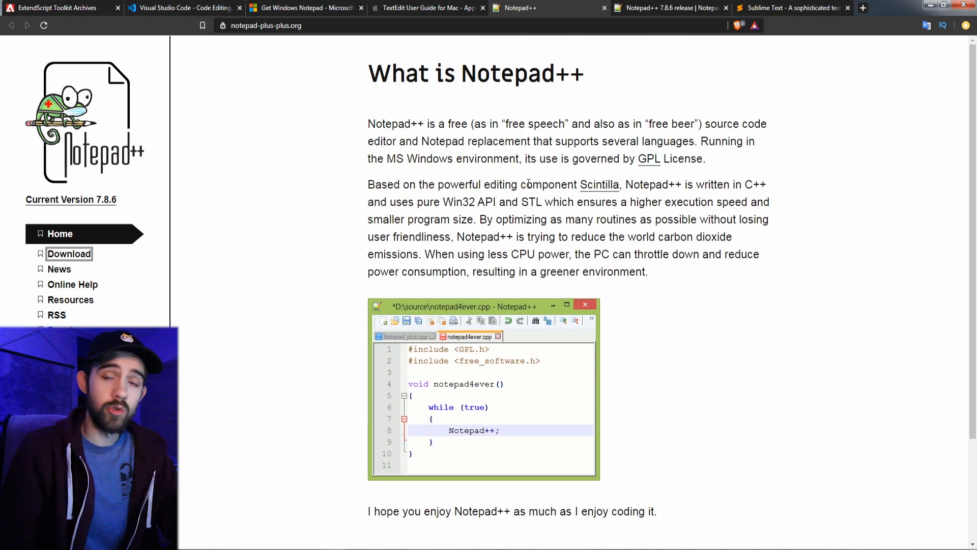
mouse_move(373, 410)
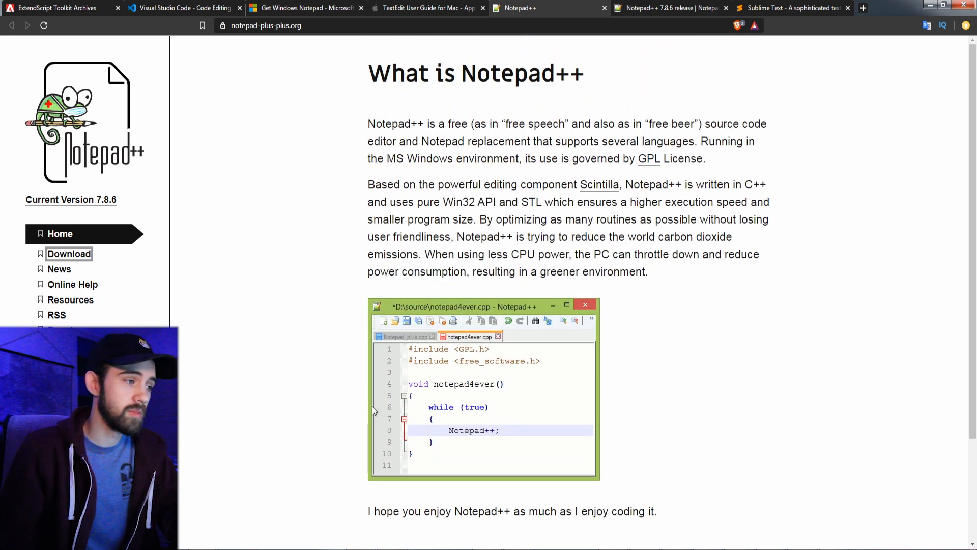
mouse_move(463, 367)
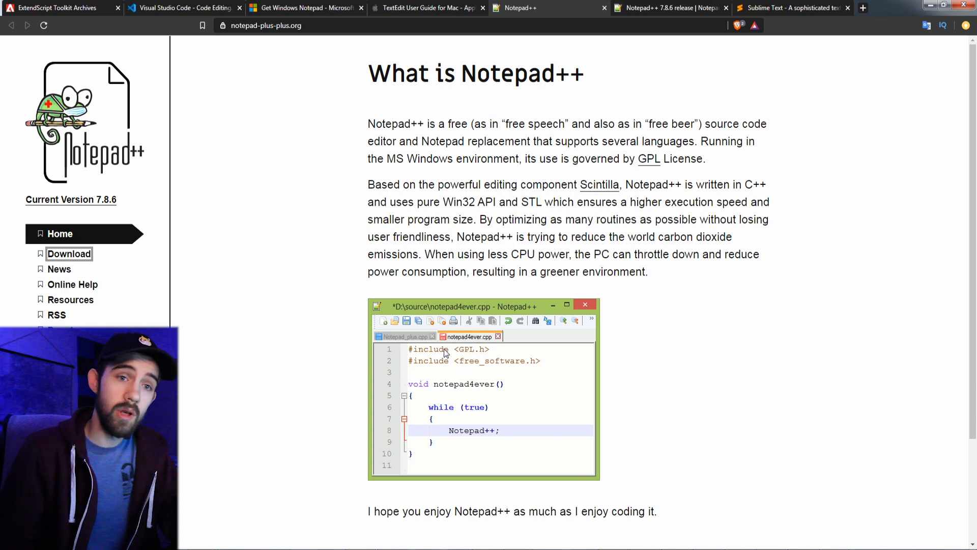
mouse_move(458, 299)
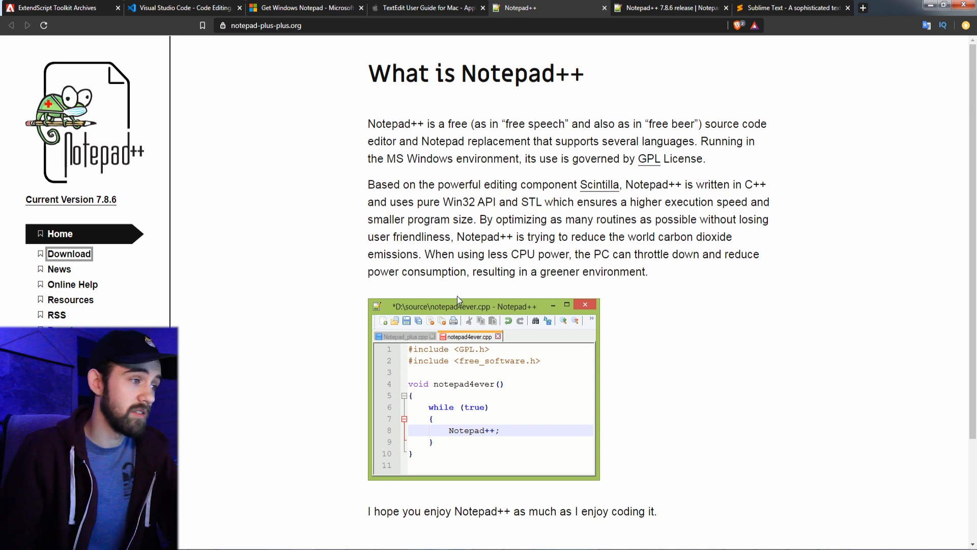
mouse_move(472, 385)
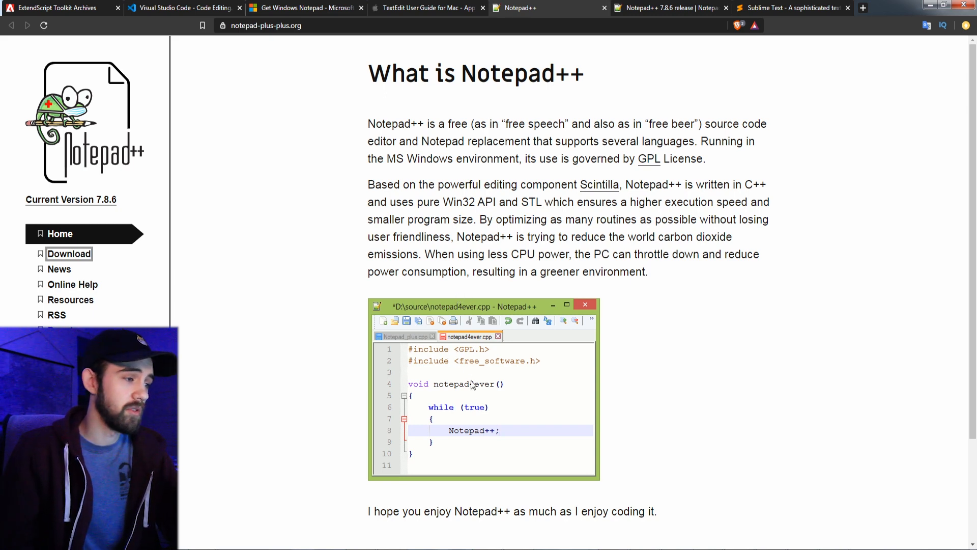
mouse_move(479, 387)
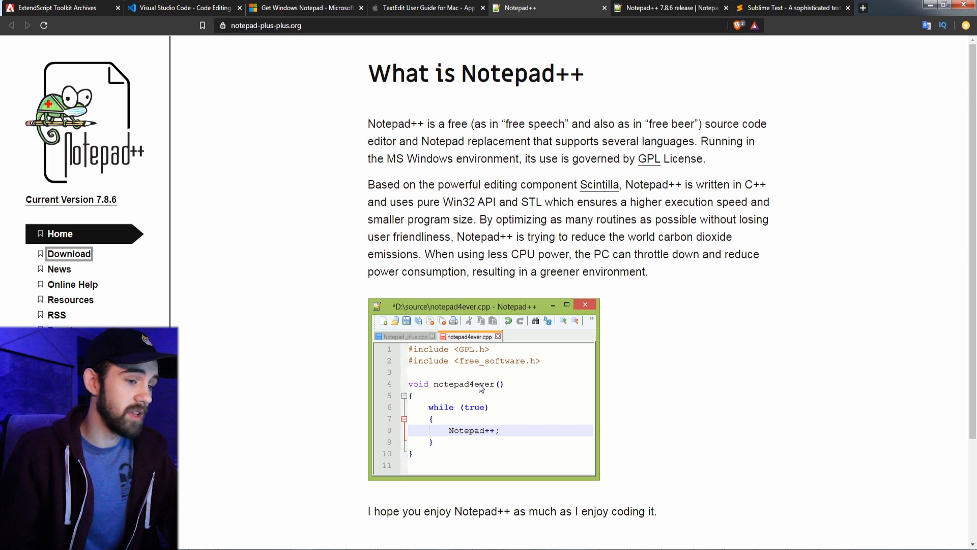
mouse_move(502, 340)
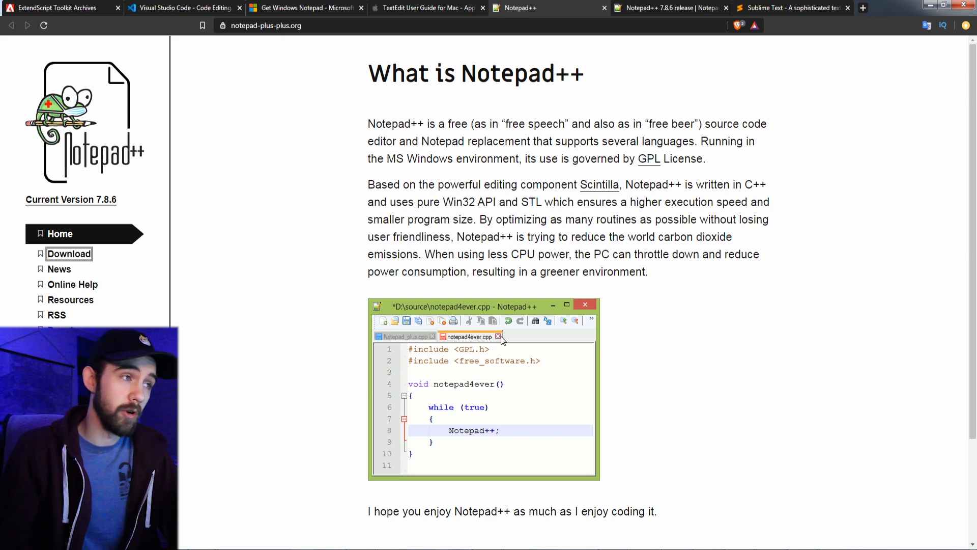
left_click(68, 254)
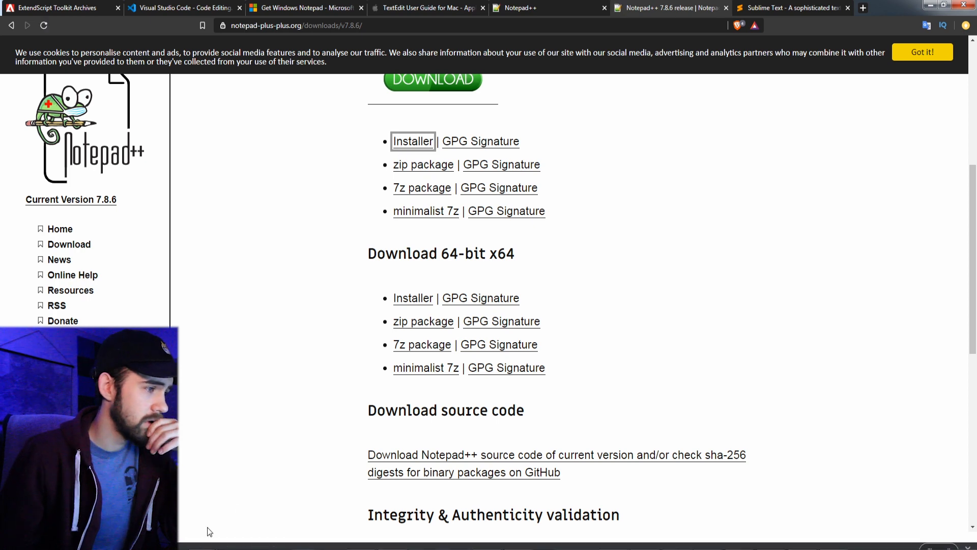
Show the Sublime Text homepage features and reach the Build 3211 download page
left_click(792, 7)
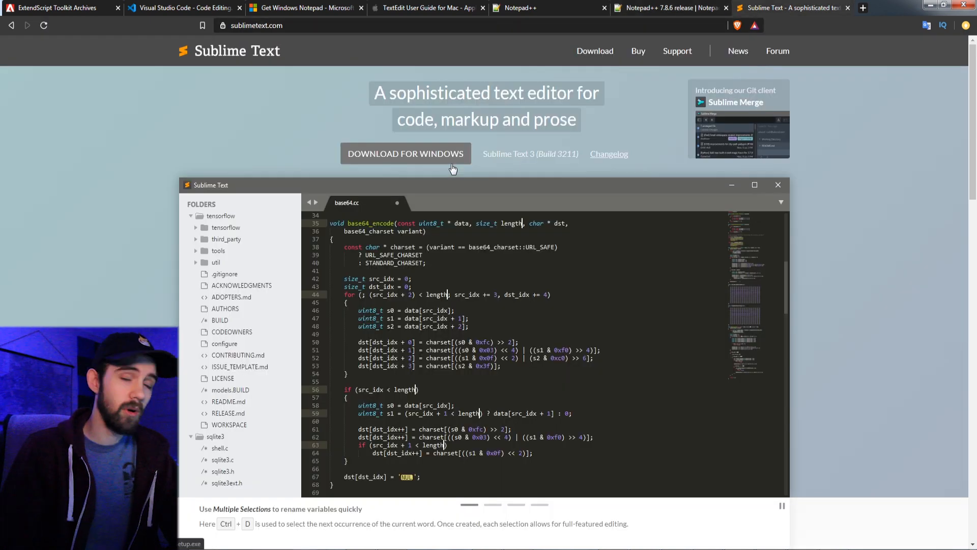
scroll("down", 3)
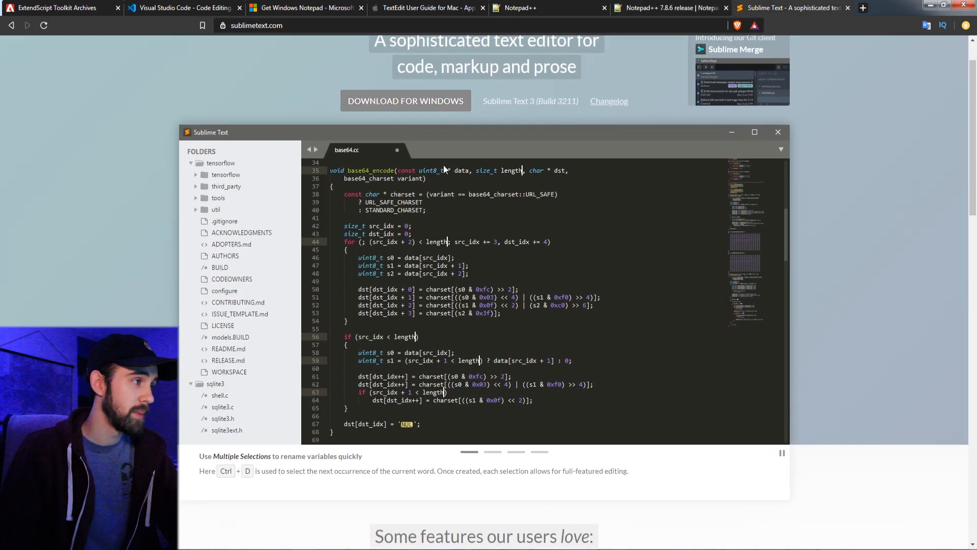
type("len")
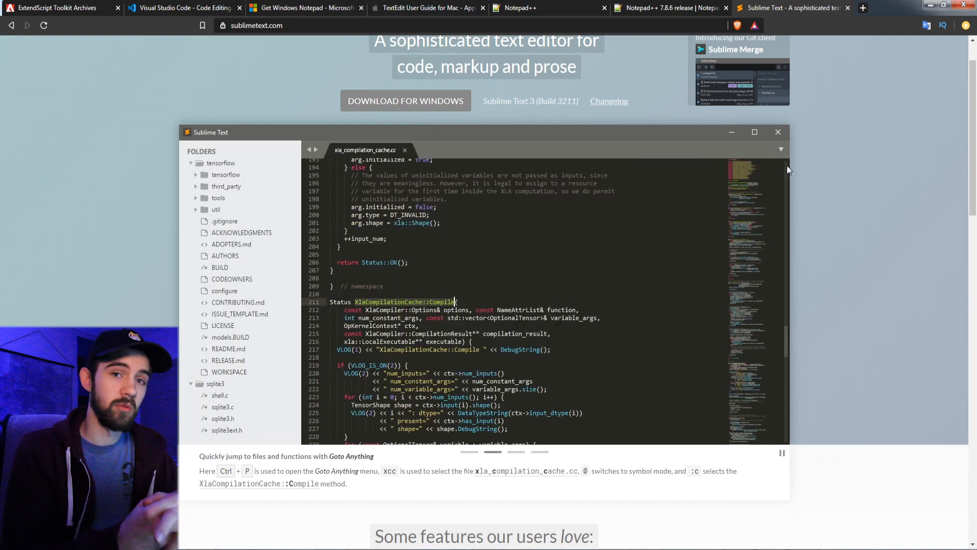
mouse_move(681, 310)
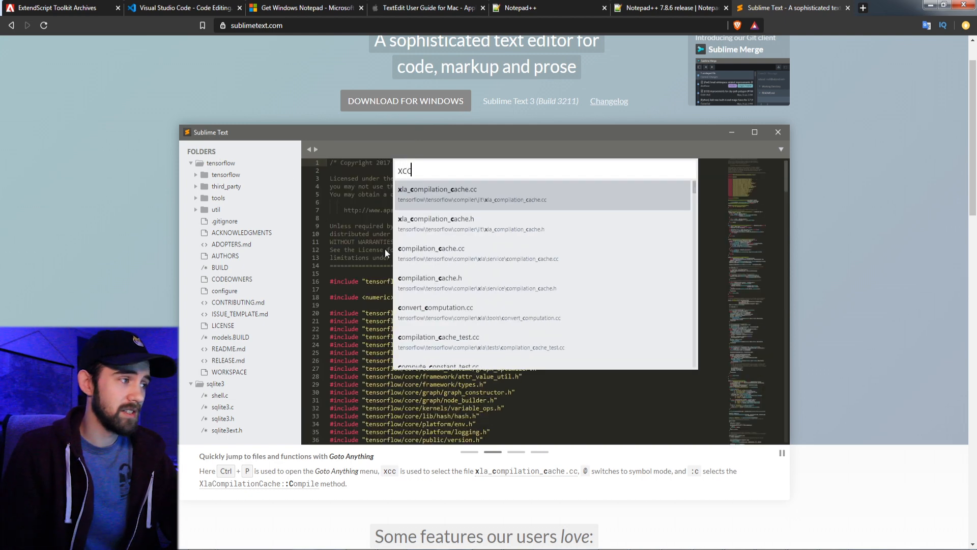
left_click(436, 194)
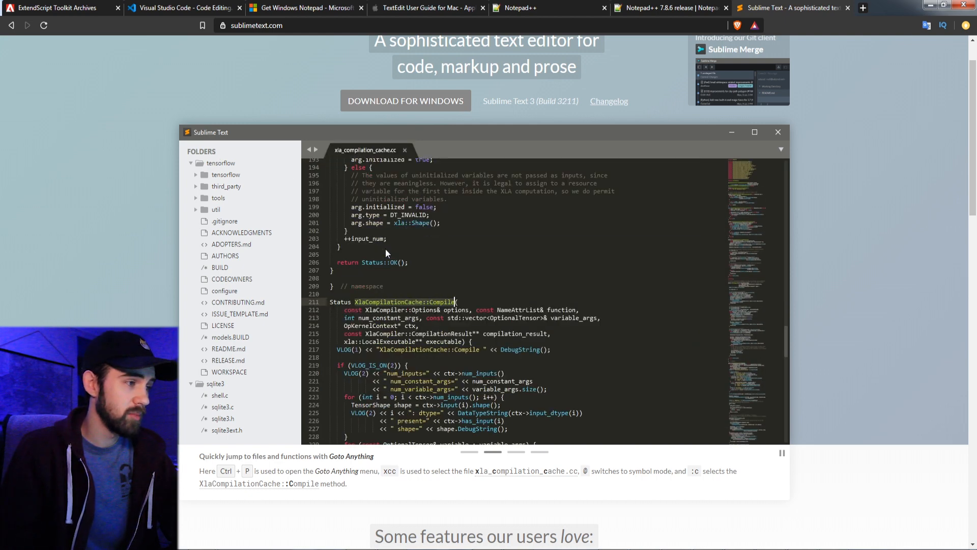
mouse_move(440, 288)
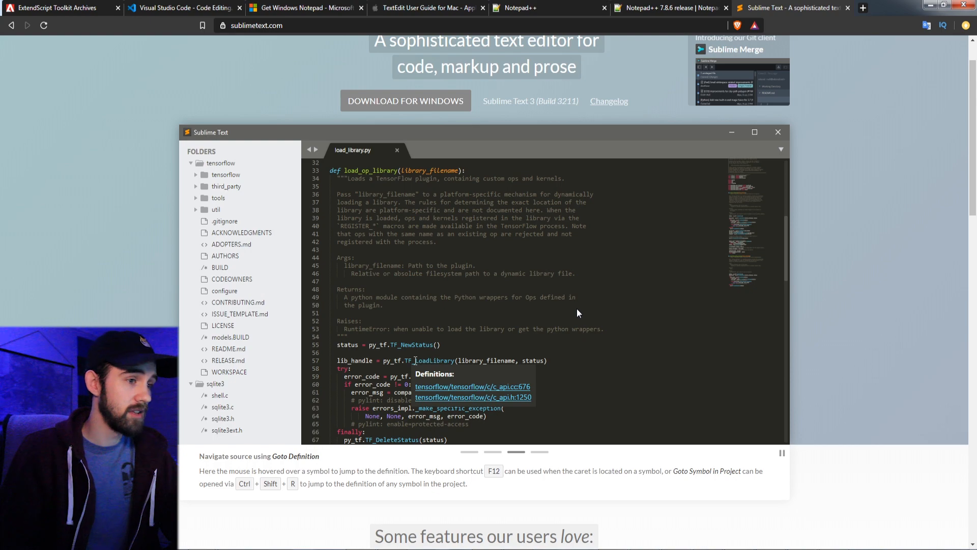
scroll("down", 3)
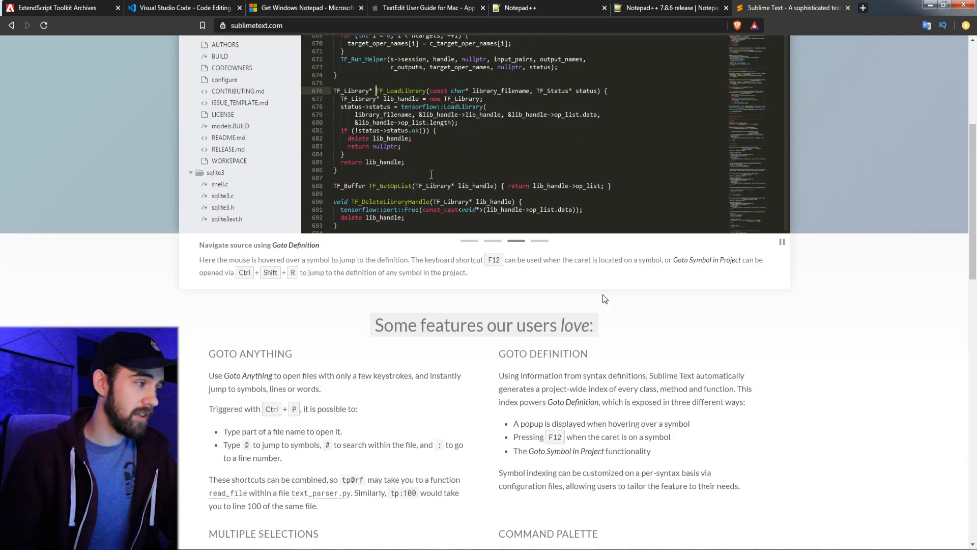
scroll("up", 3)
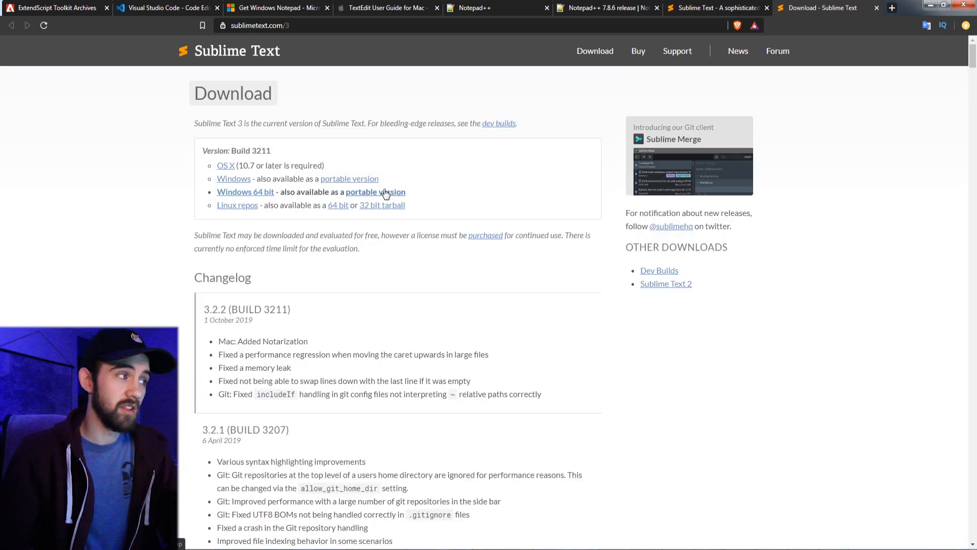
mouse_move(382, 187)
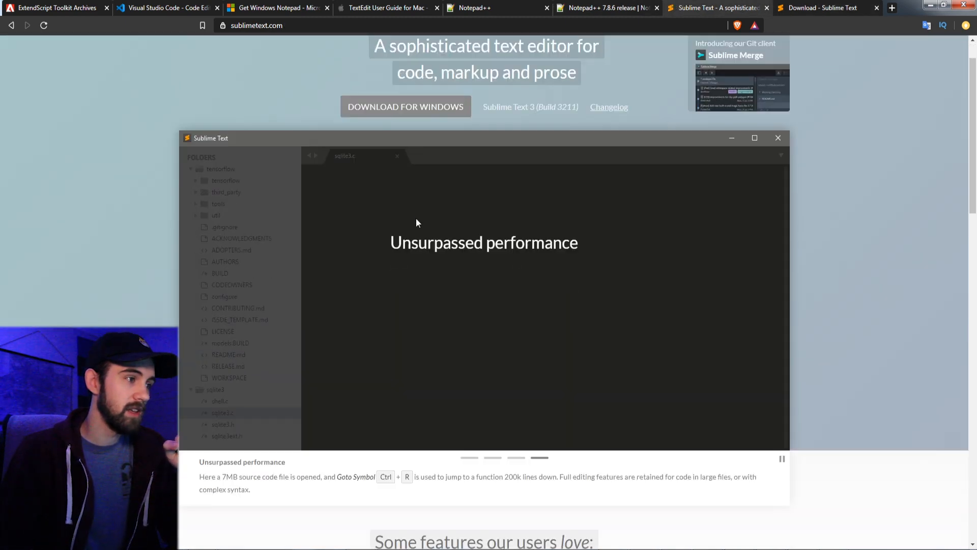
Scroll the Sublime Text 3 download page and return to the homepage's Goto Anything demo
scroll("down", 3)
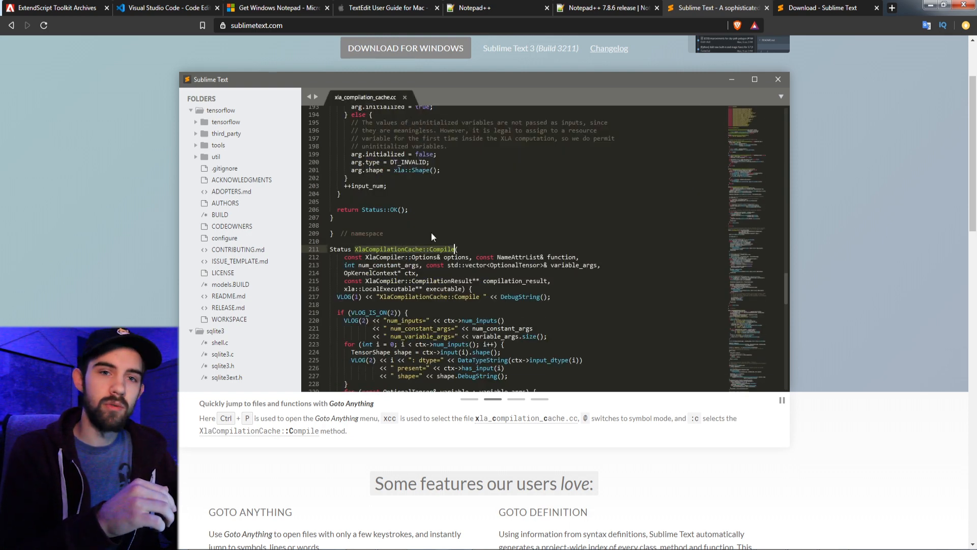
left_click(404, 96)
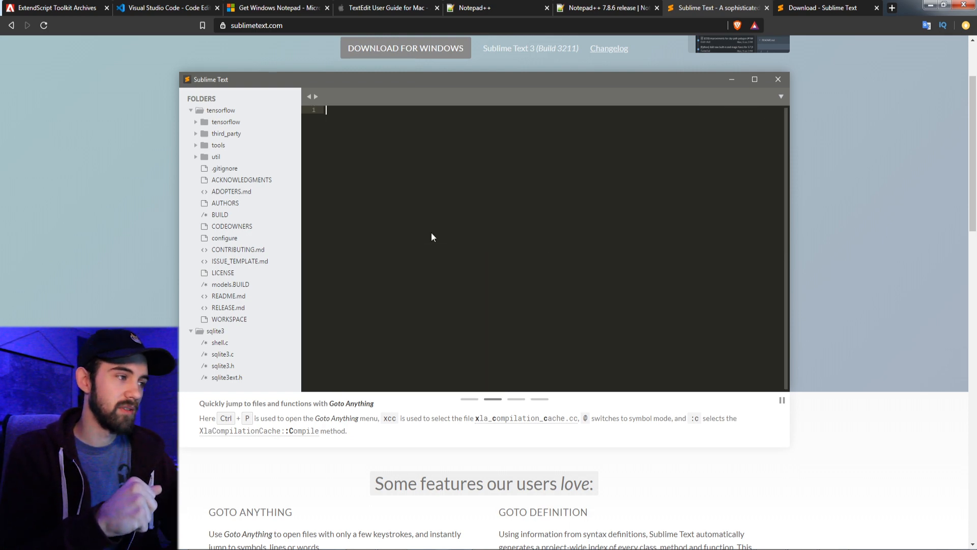